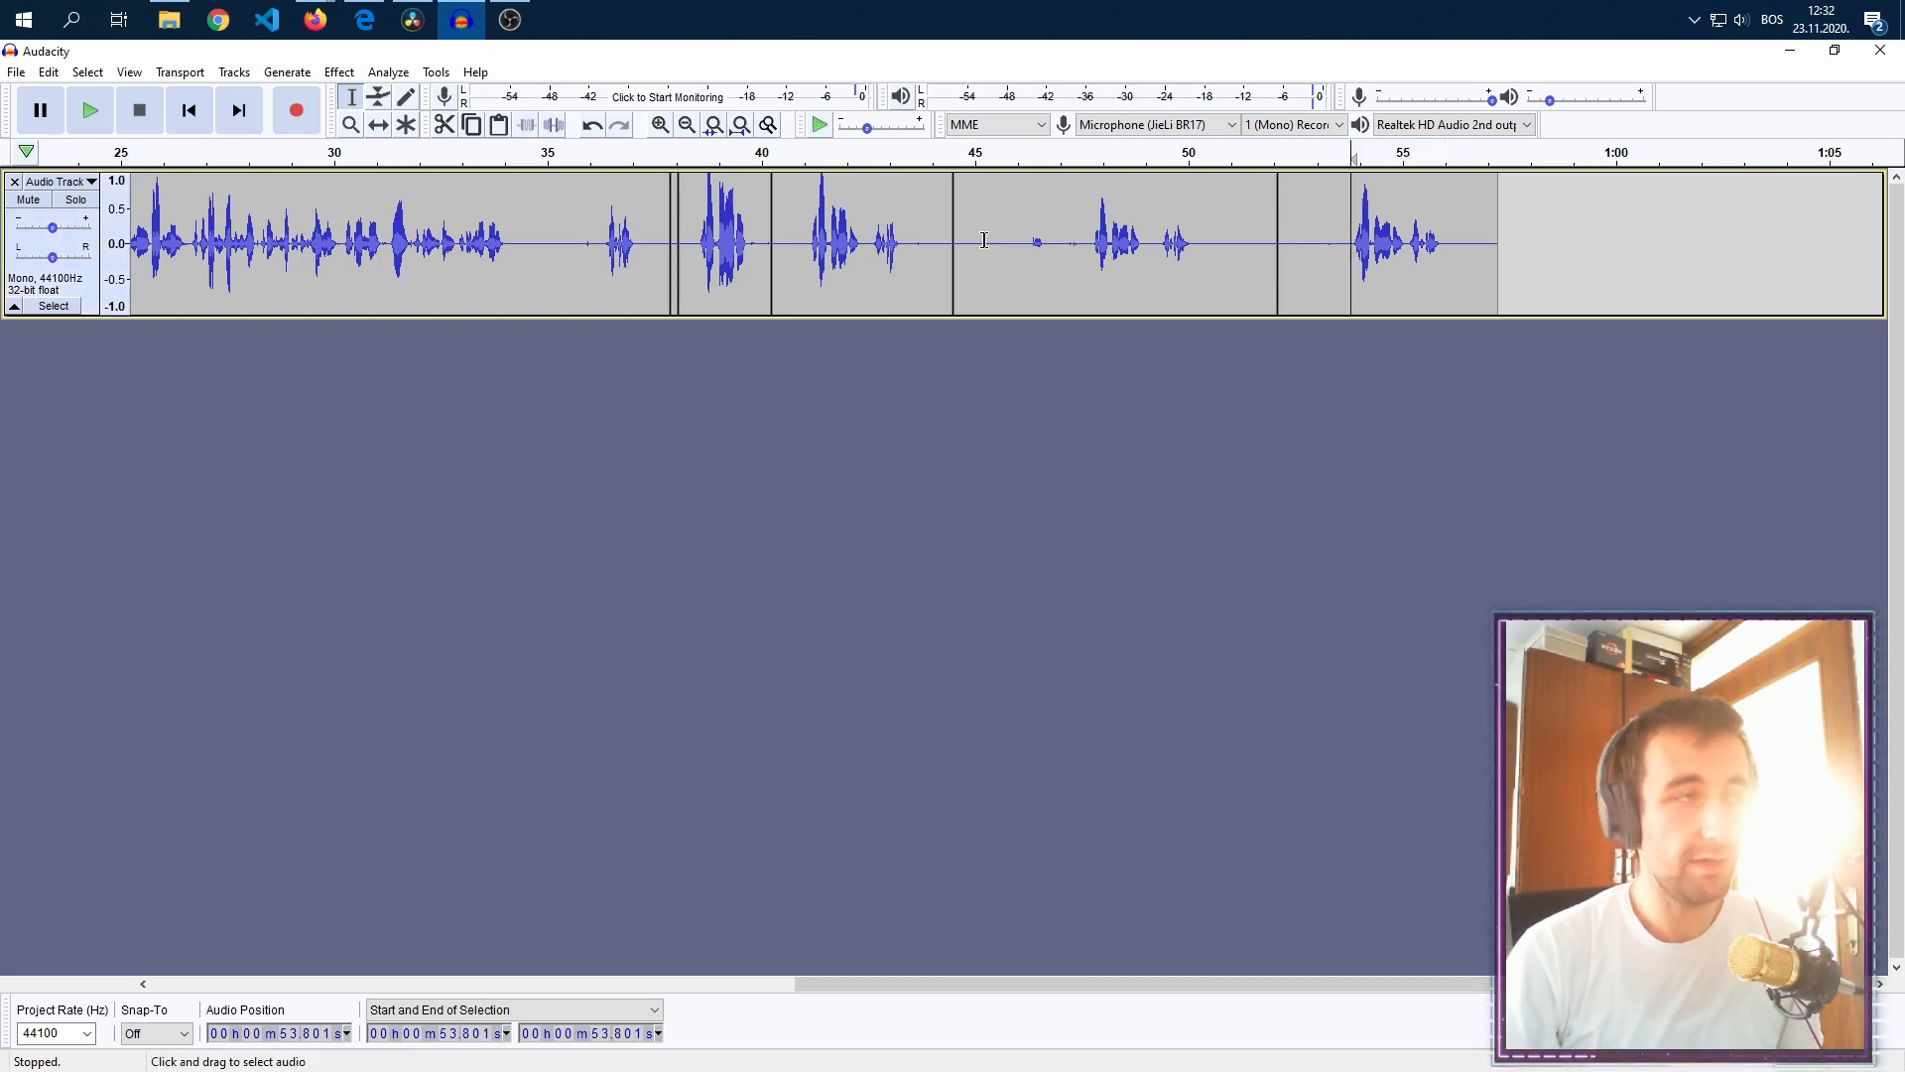
mouse_move(91, 111)
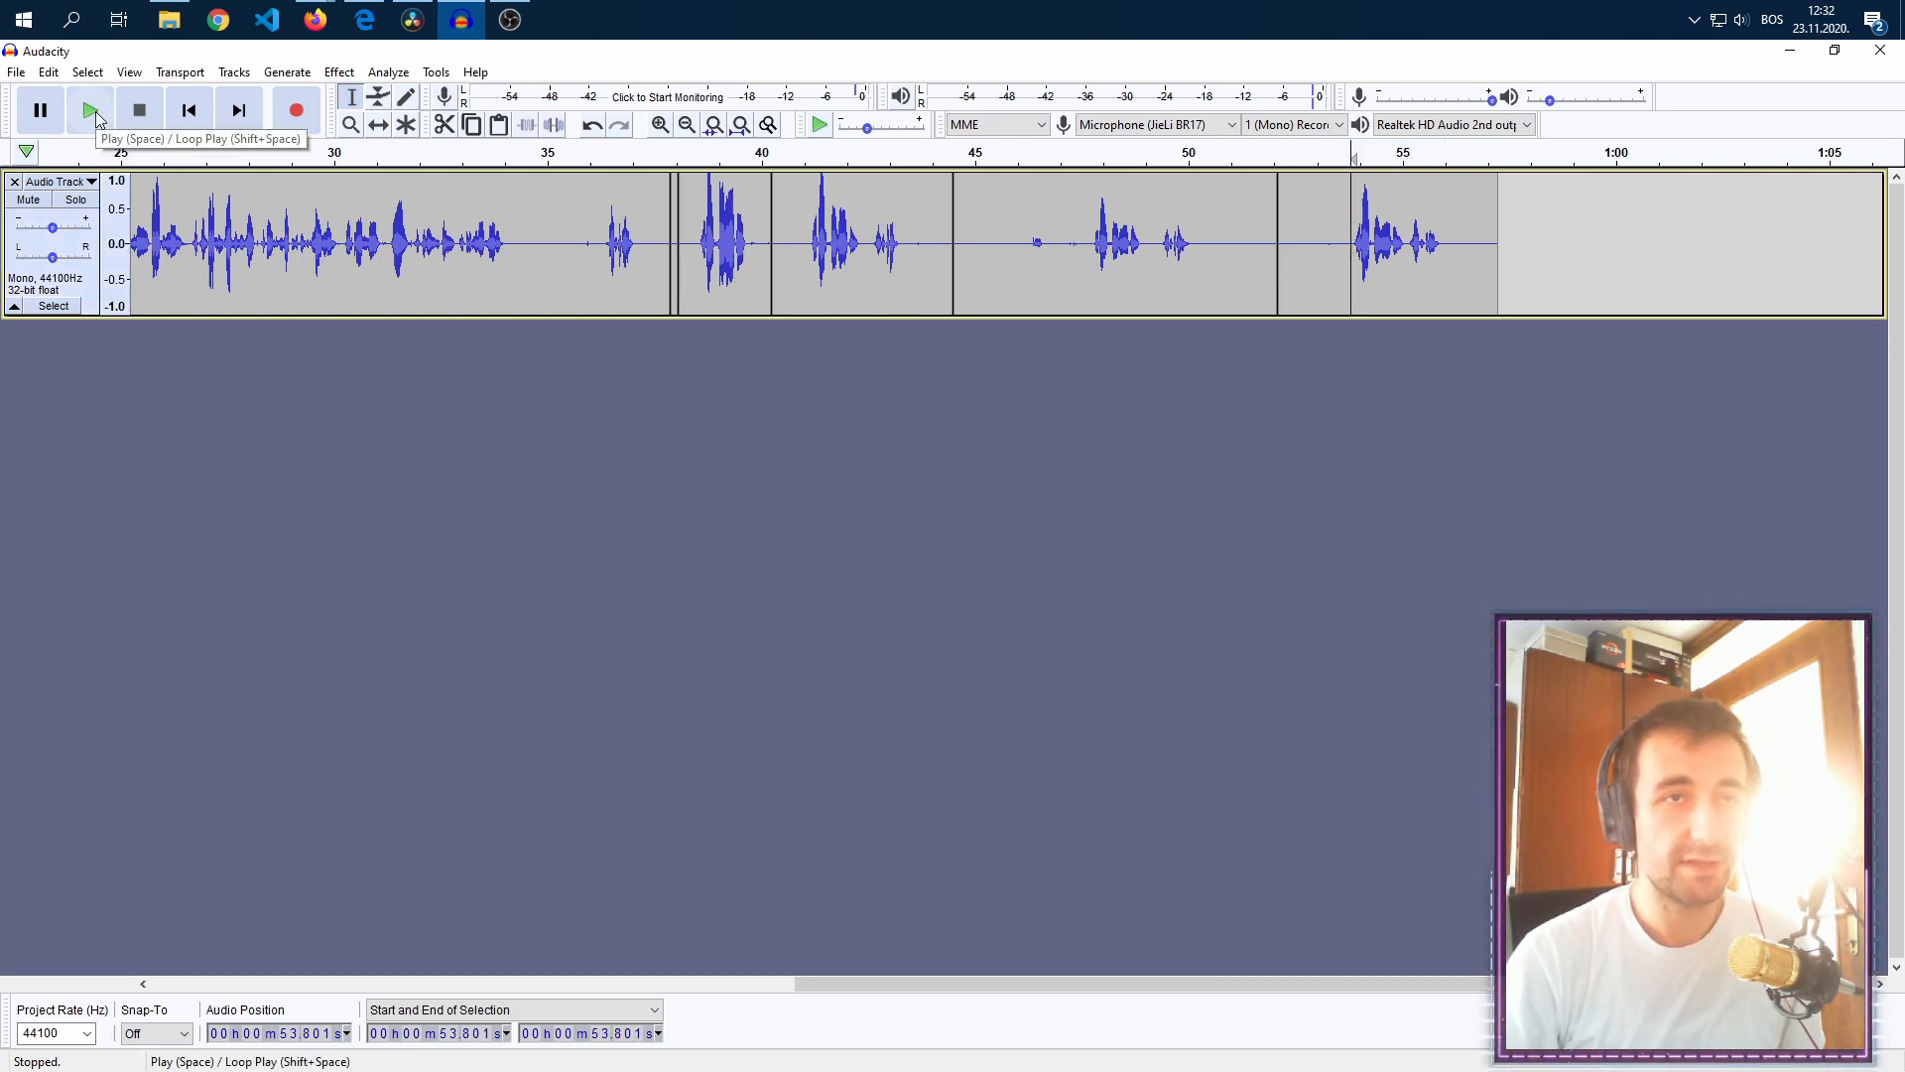
Step: Play the recording, select the final spoken part around 54–56 s, and open the File menu
left_click(91, 110)
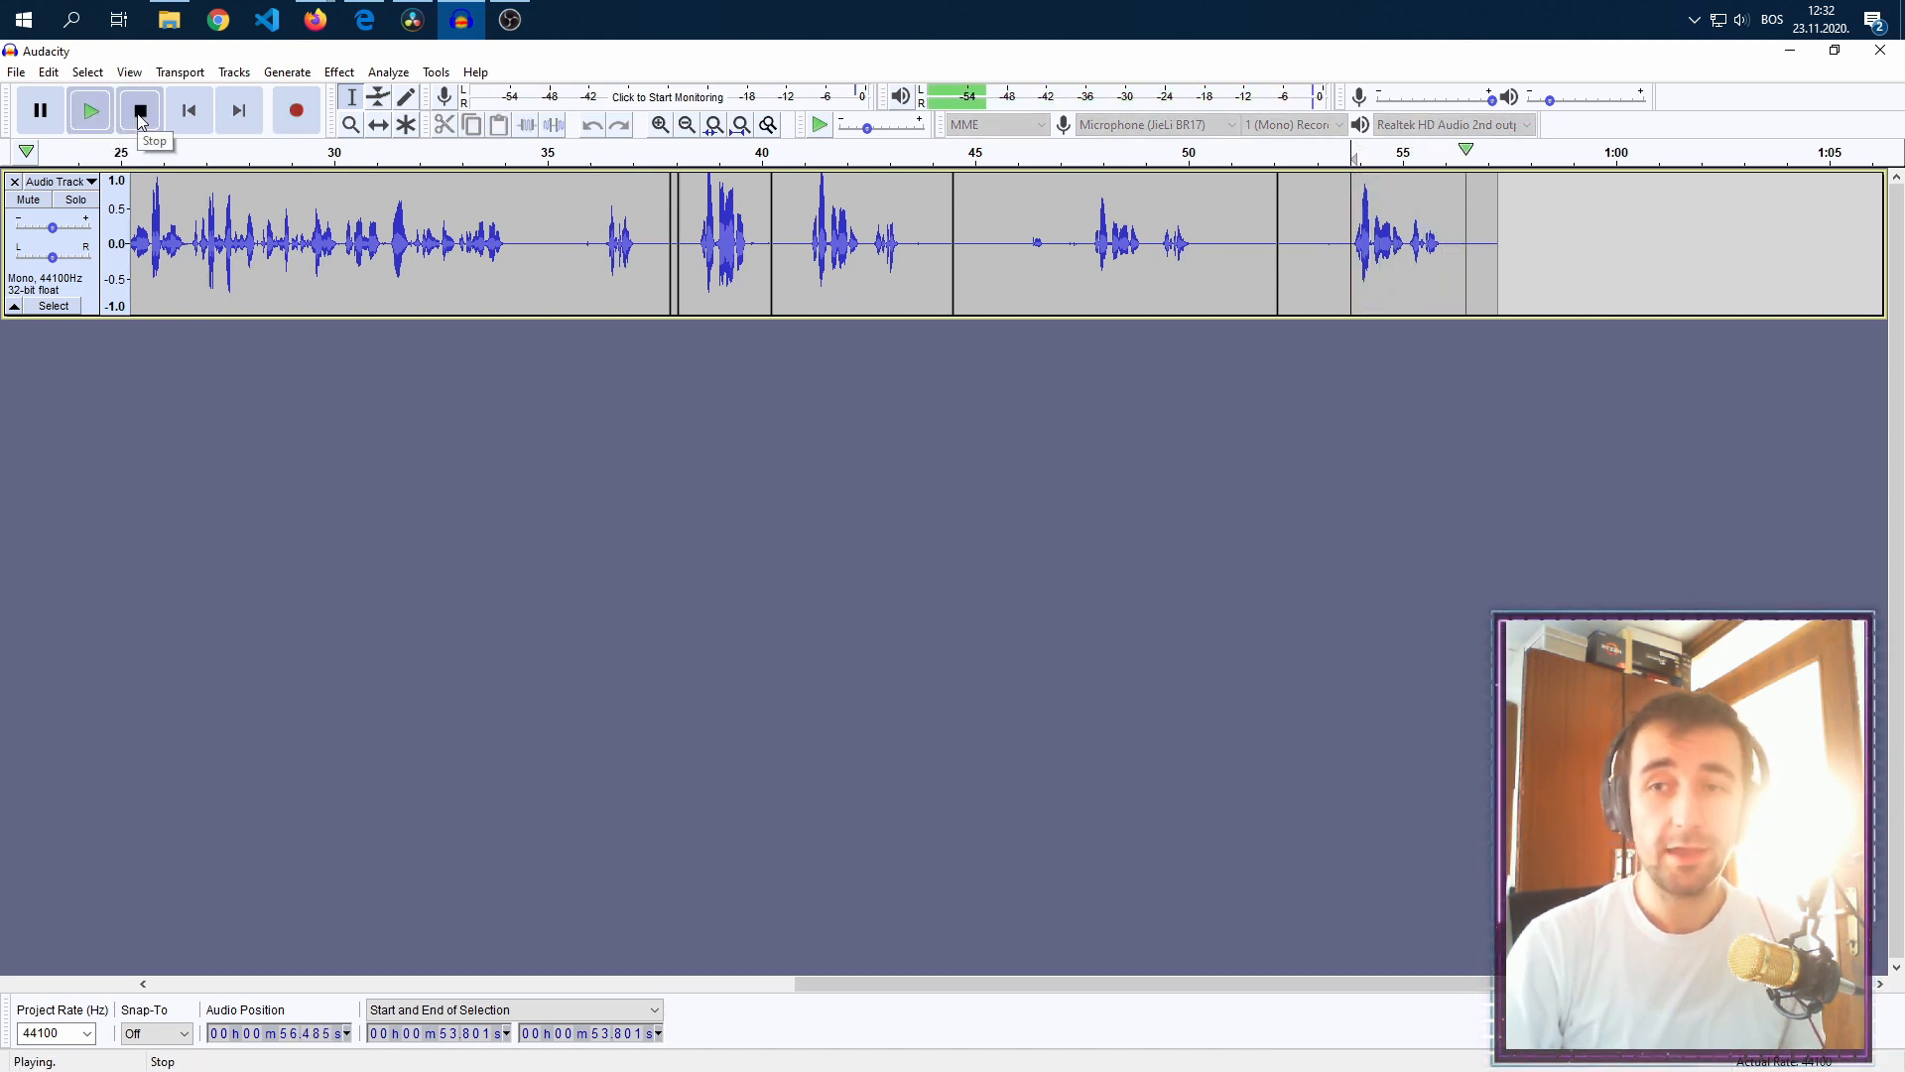
left_click(139, 109)
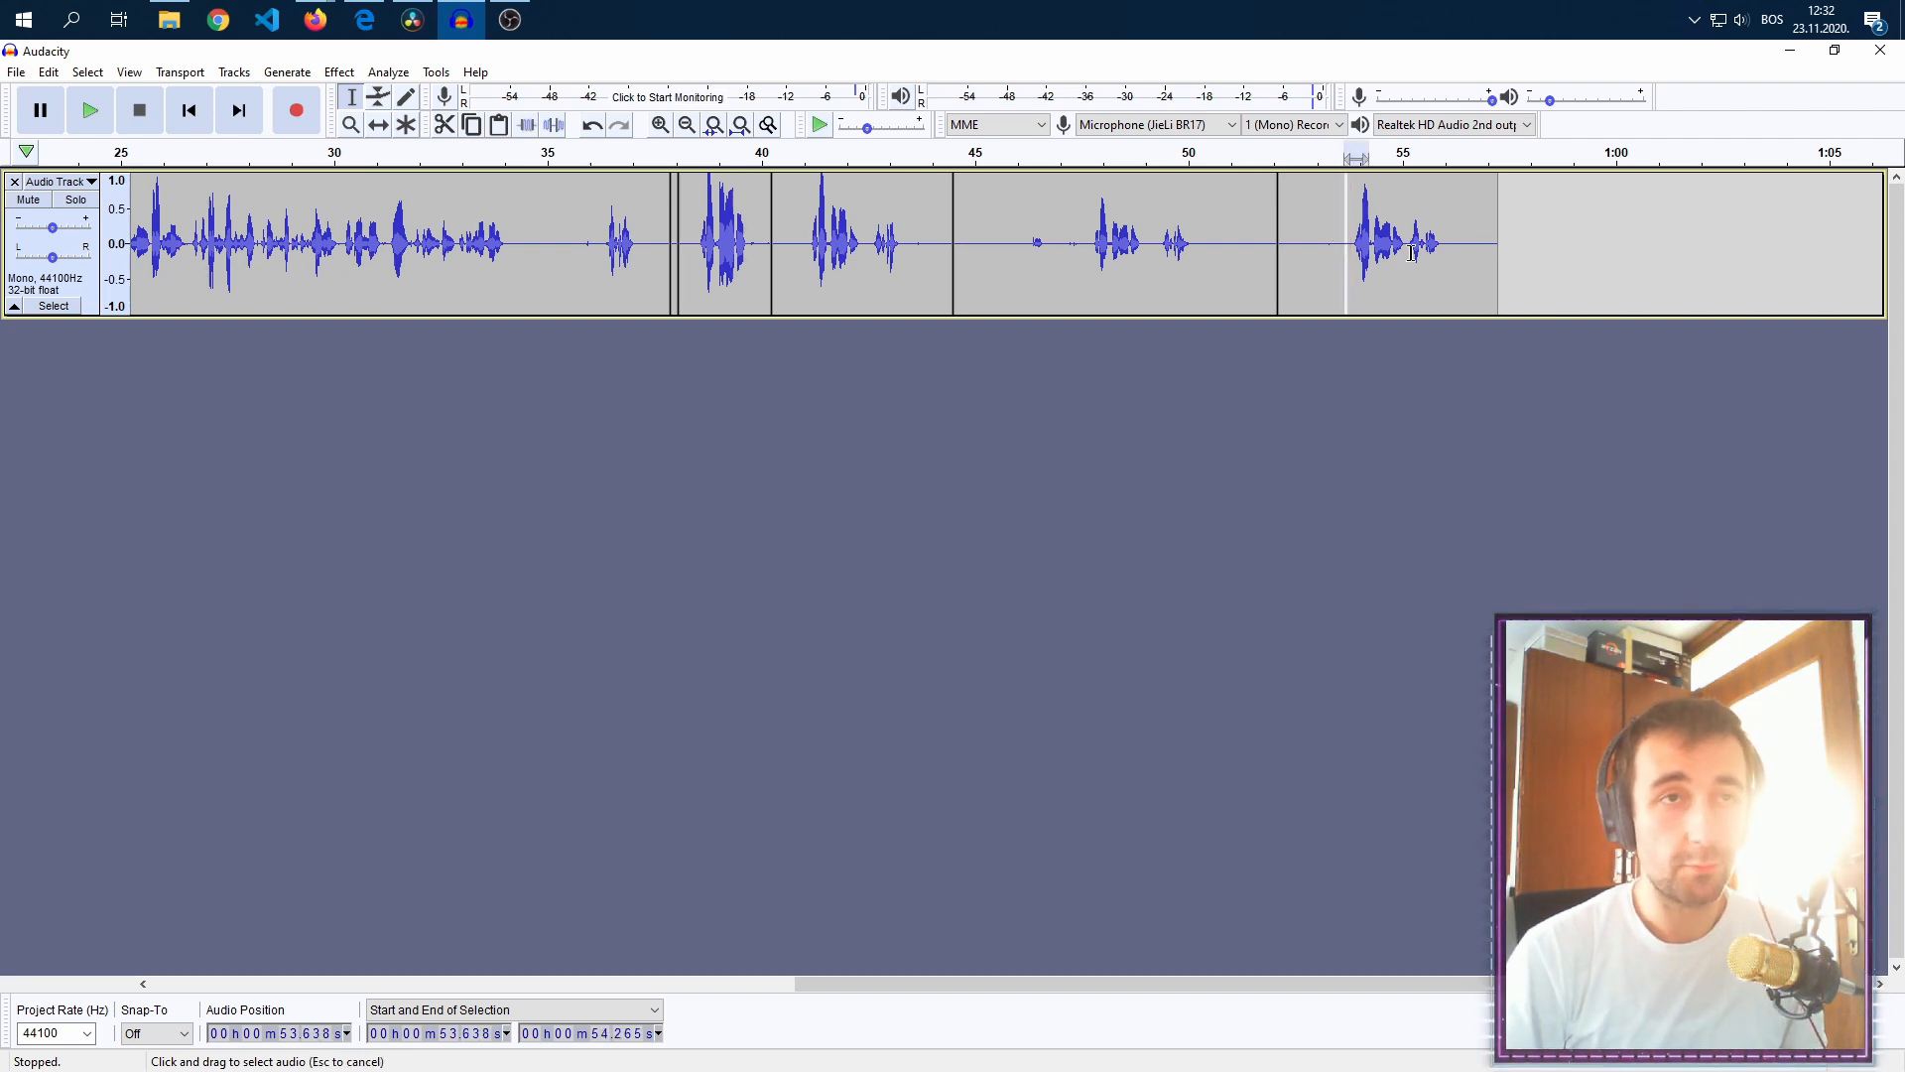
left_click_drag(1349, 243, 1458, 243)
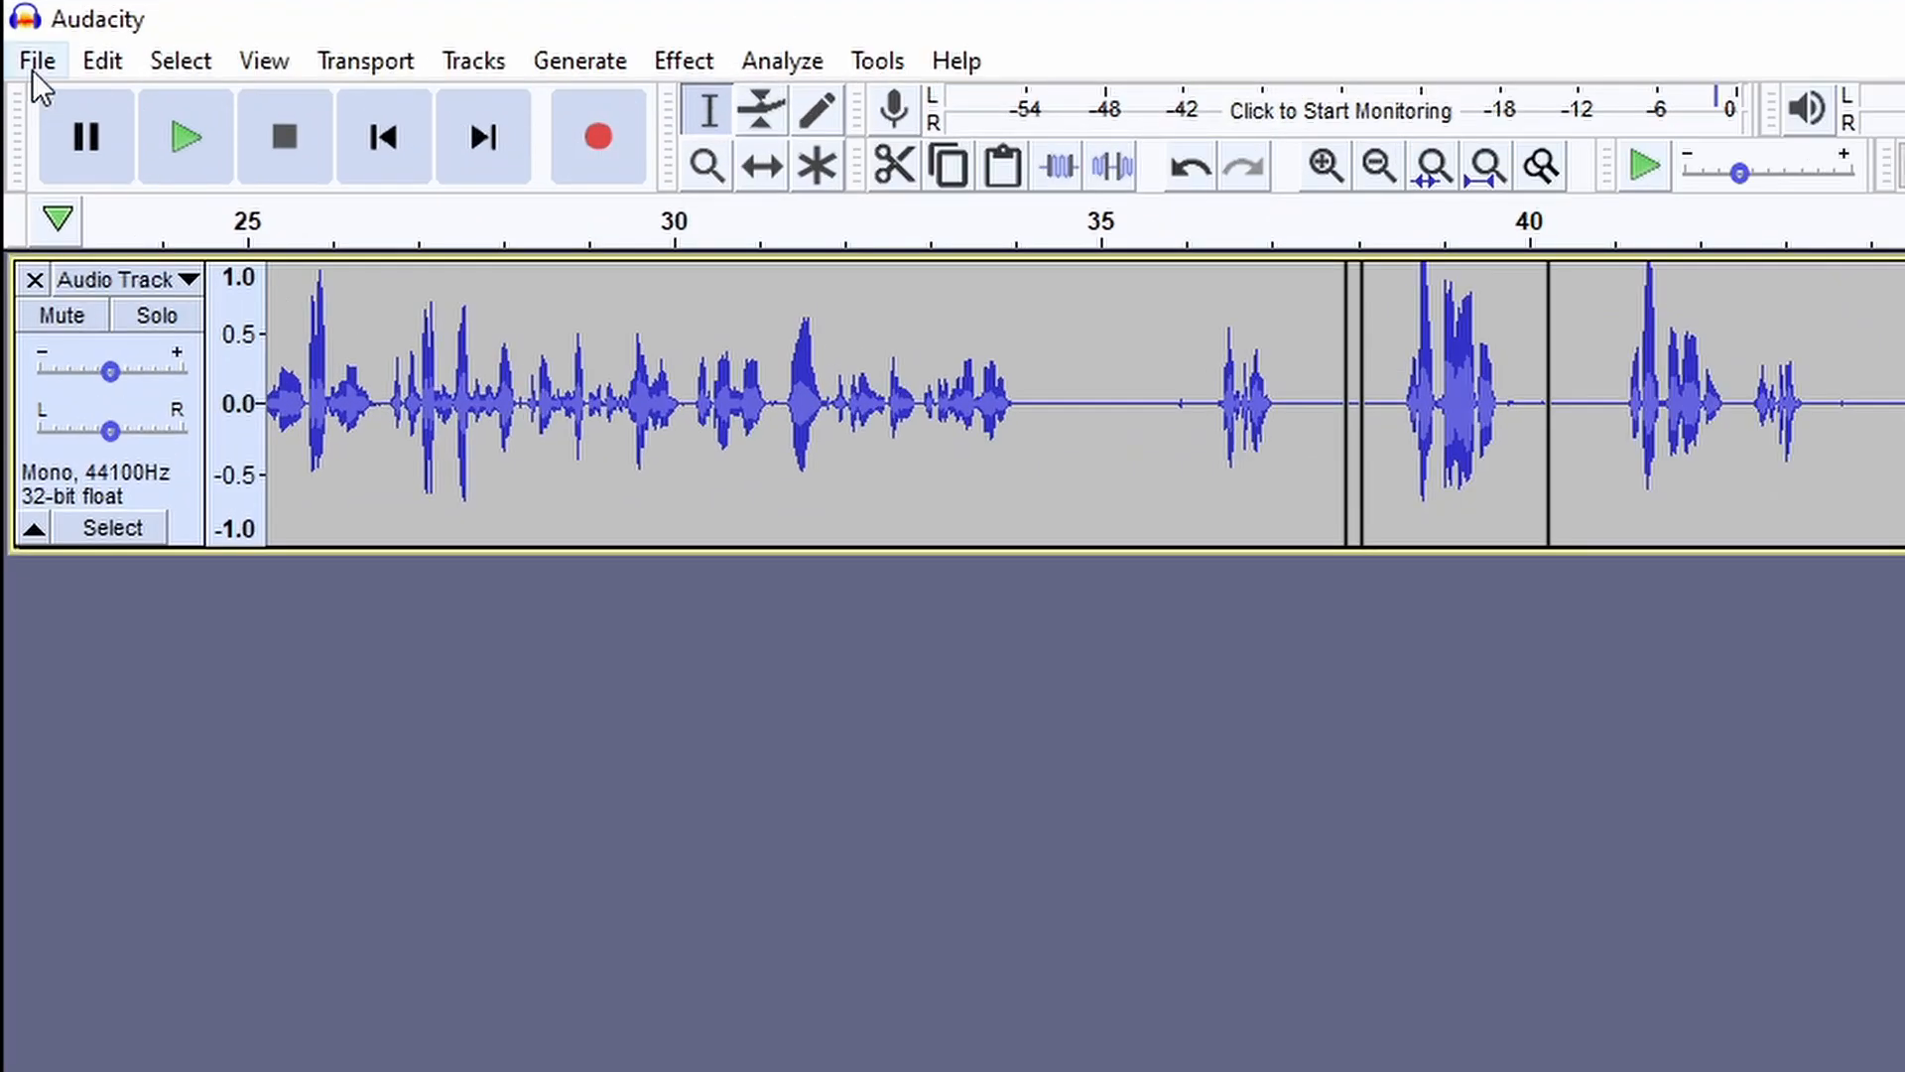
left_click(38, 59)
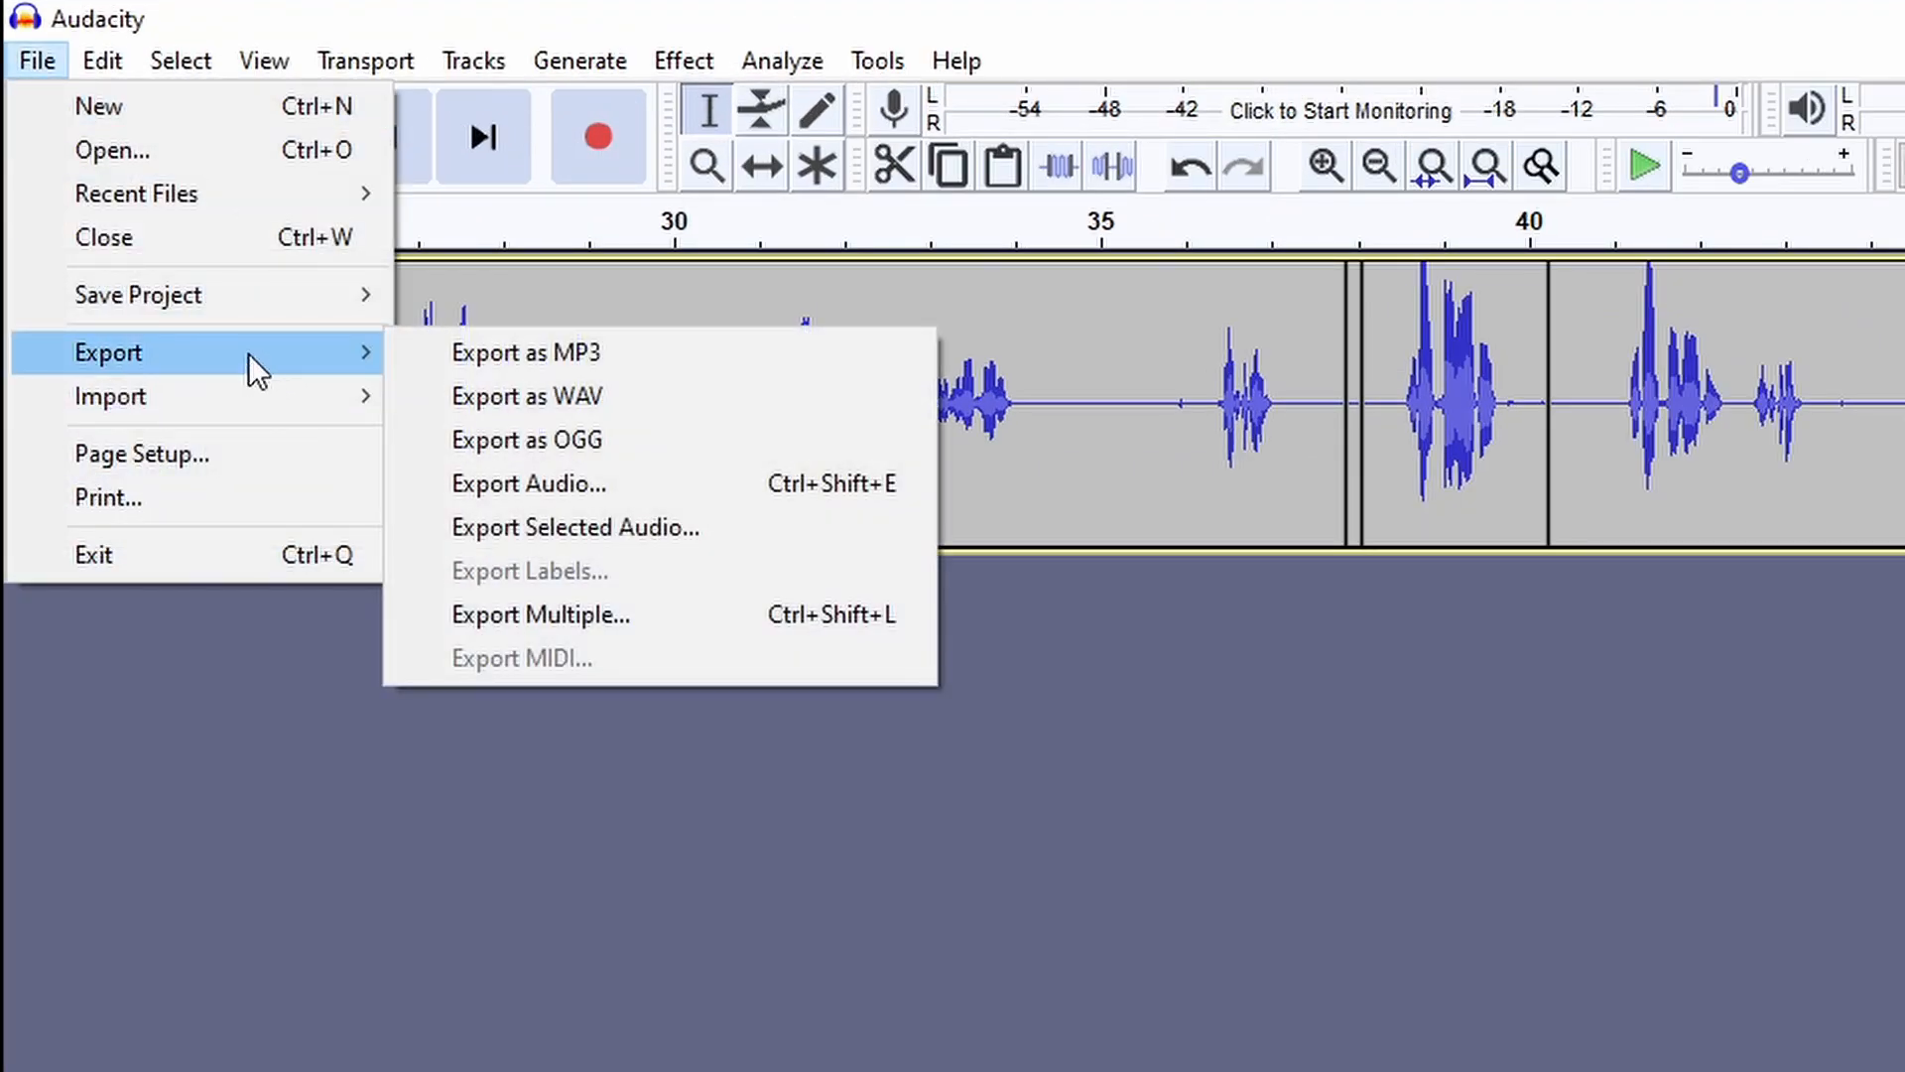
mouse_move(391, 383)
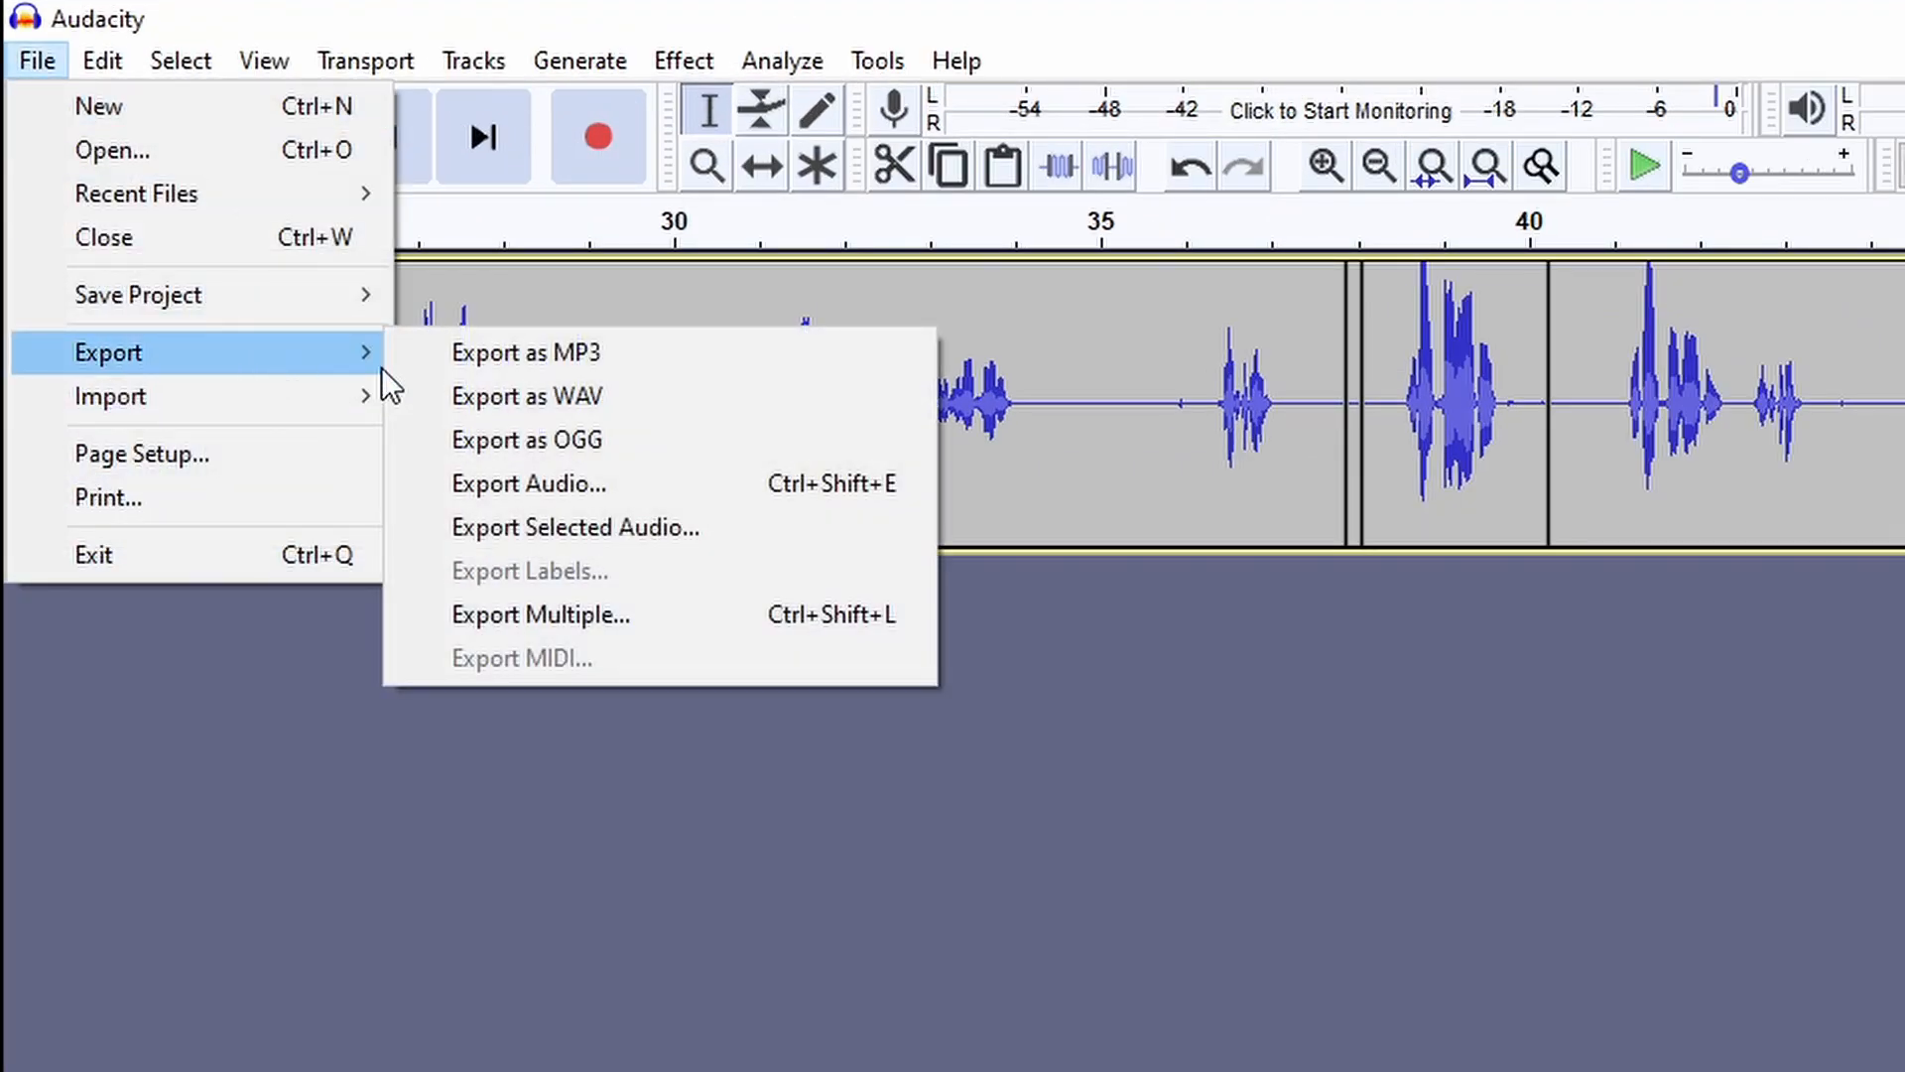
mouse_move(525, 352)
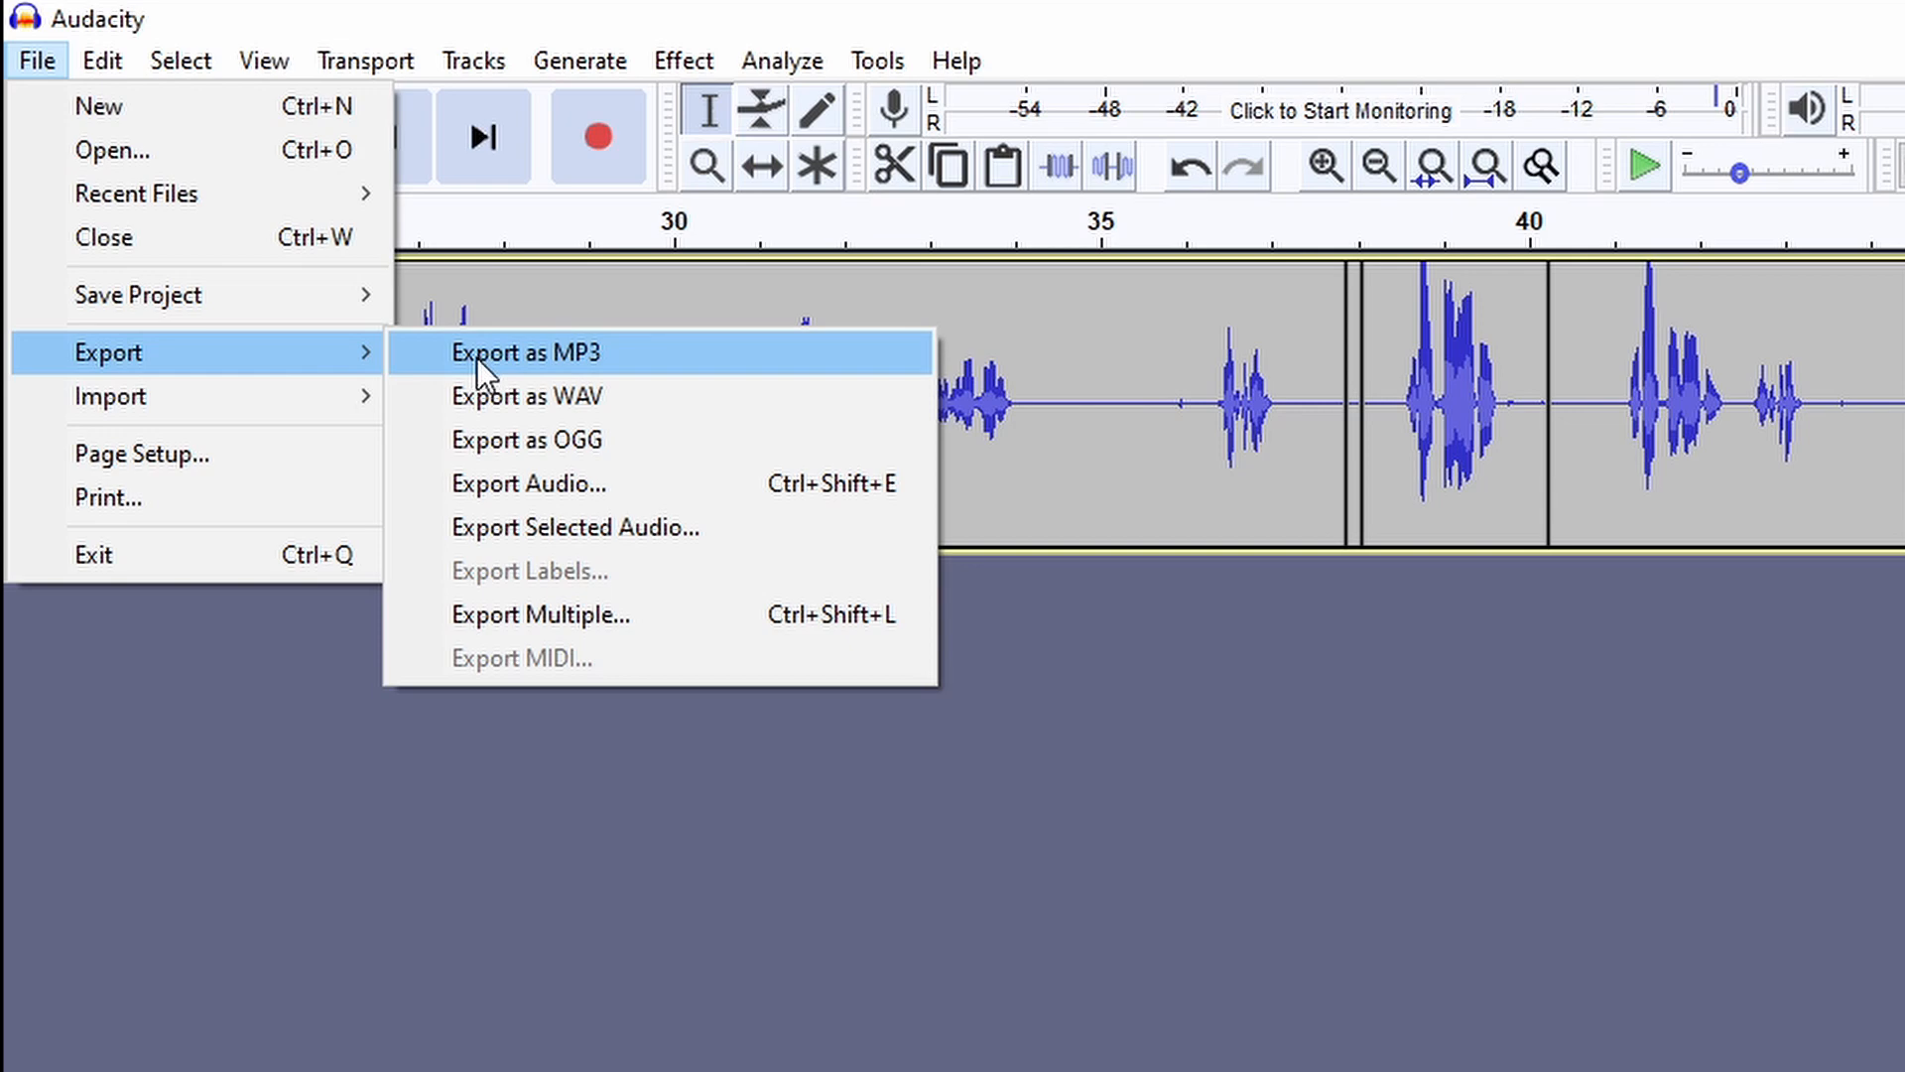
mouse_move(607, 526)
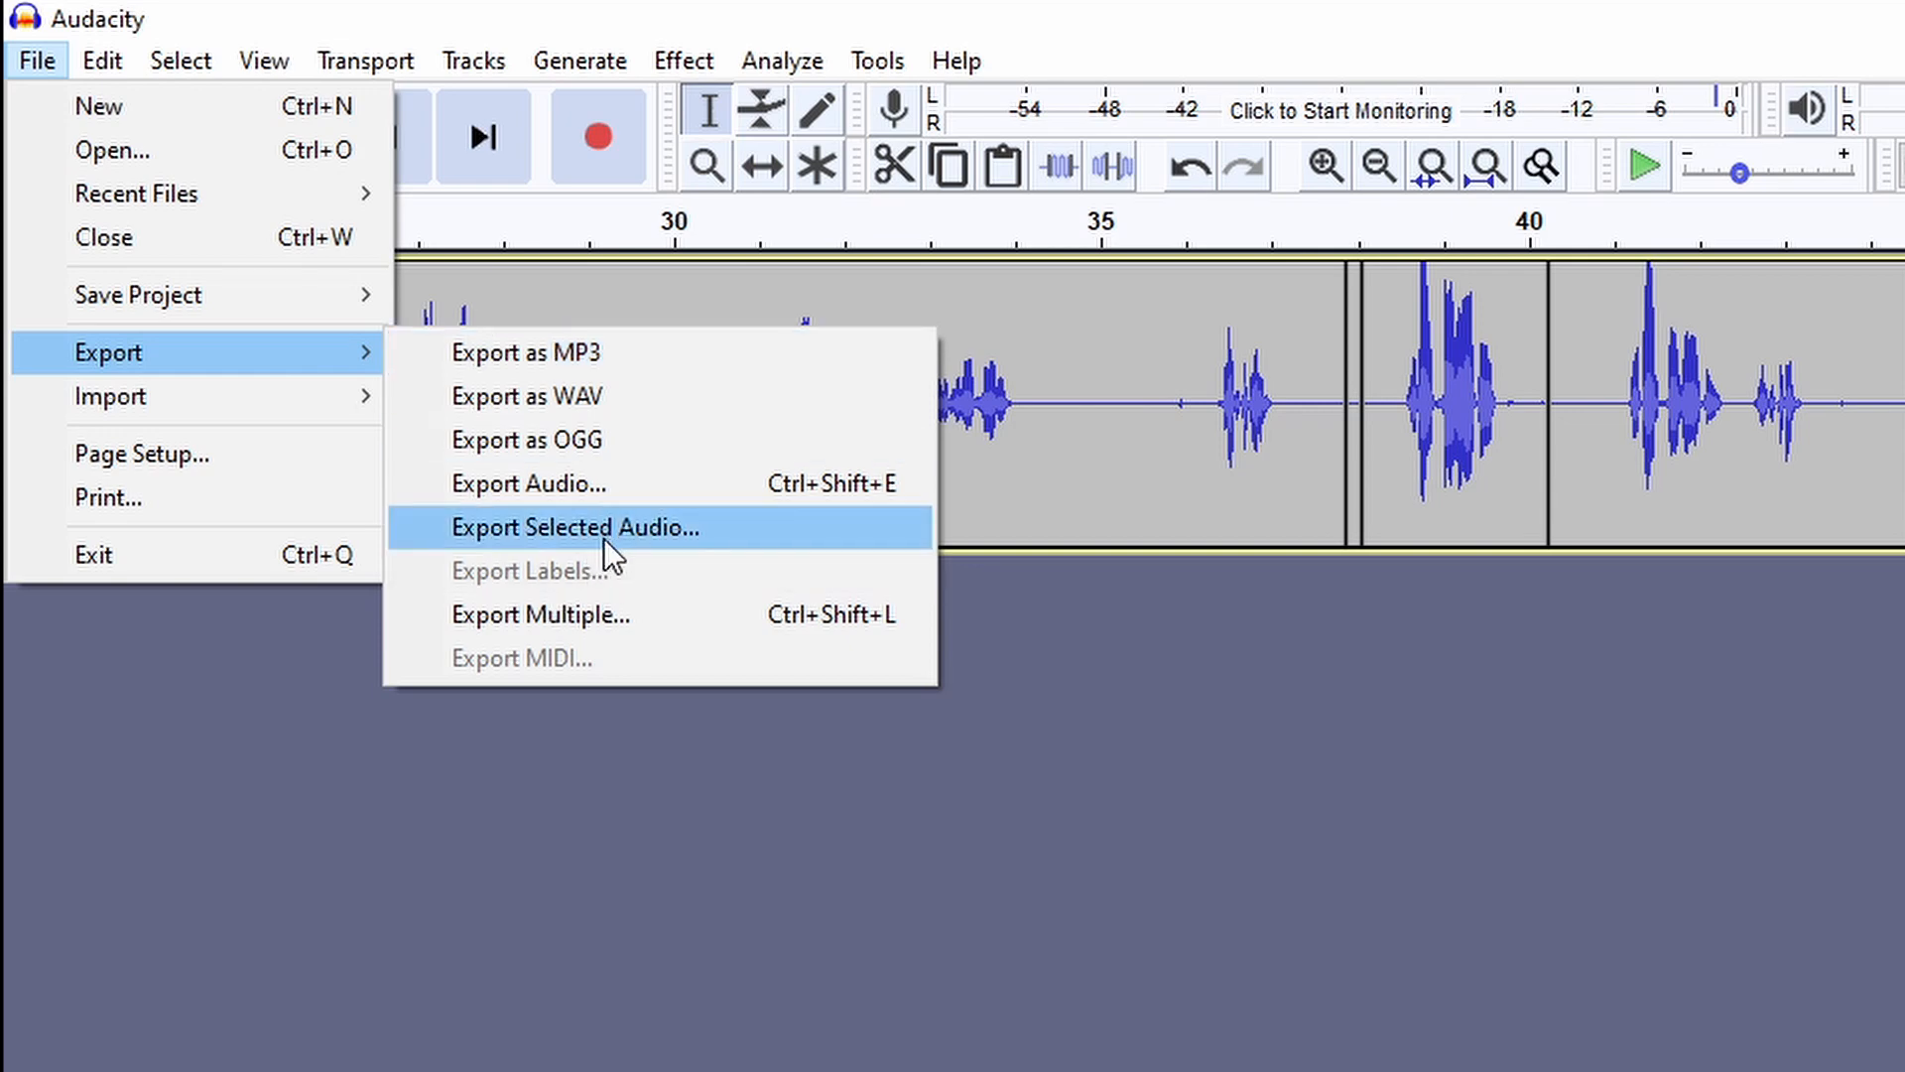
Step: Export the selected audio as an MP3 named 'my audio file 1', then go to DaVinci Resolve
left_click(576, 526)
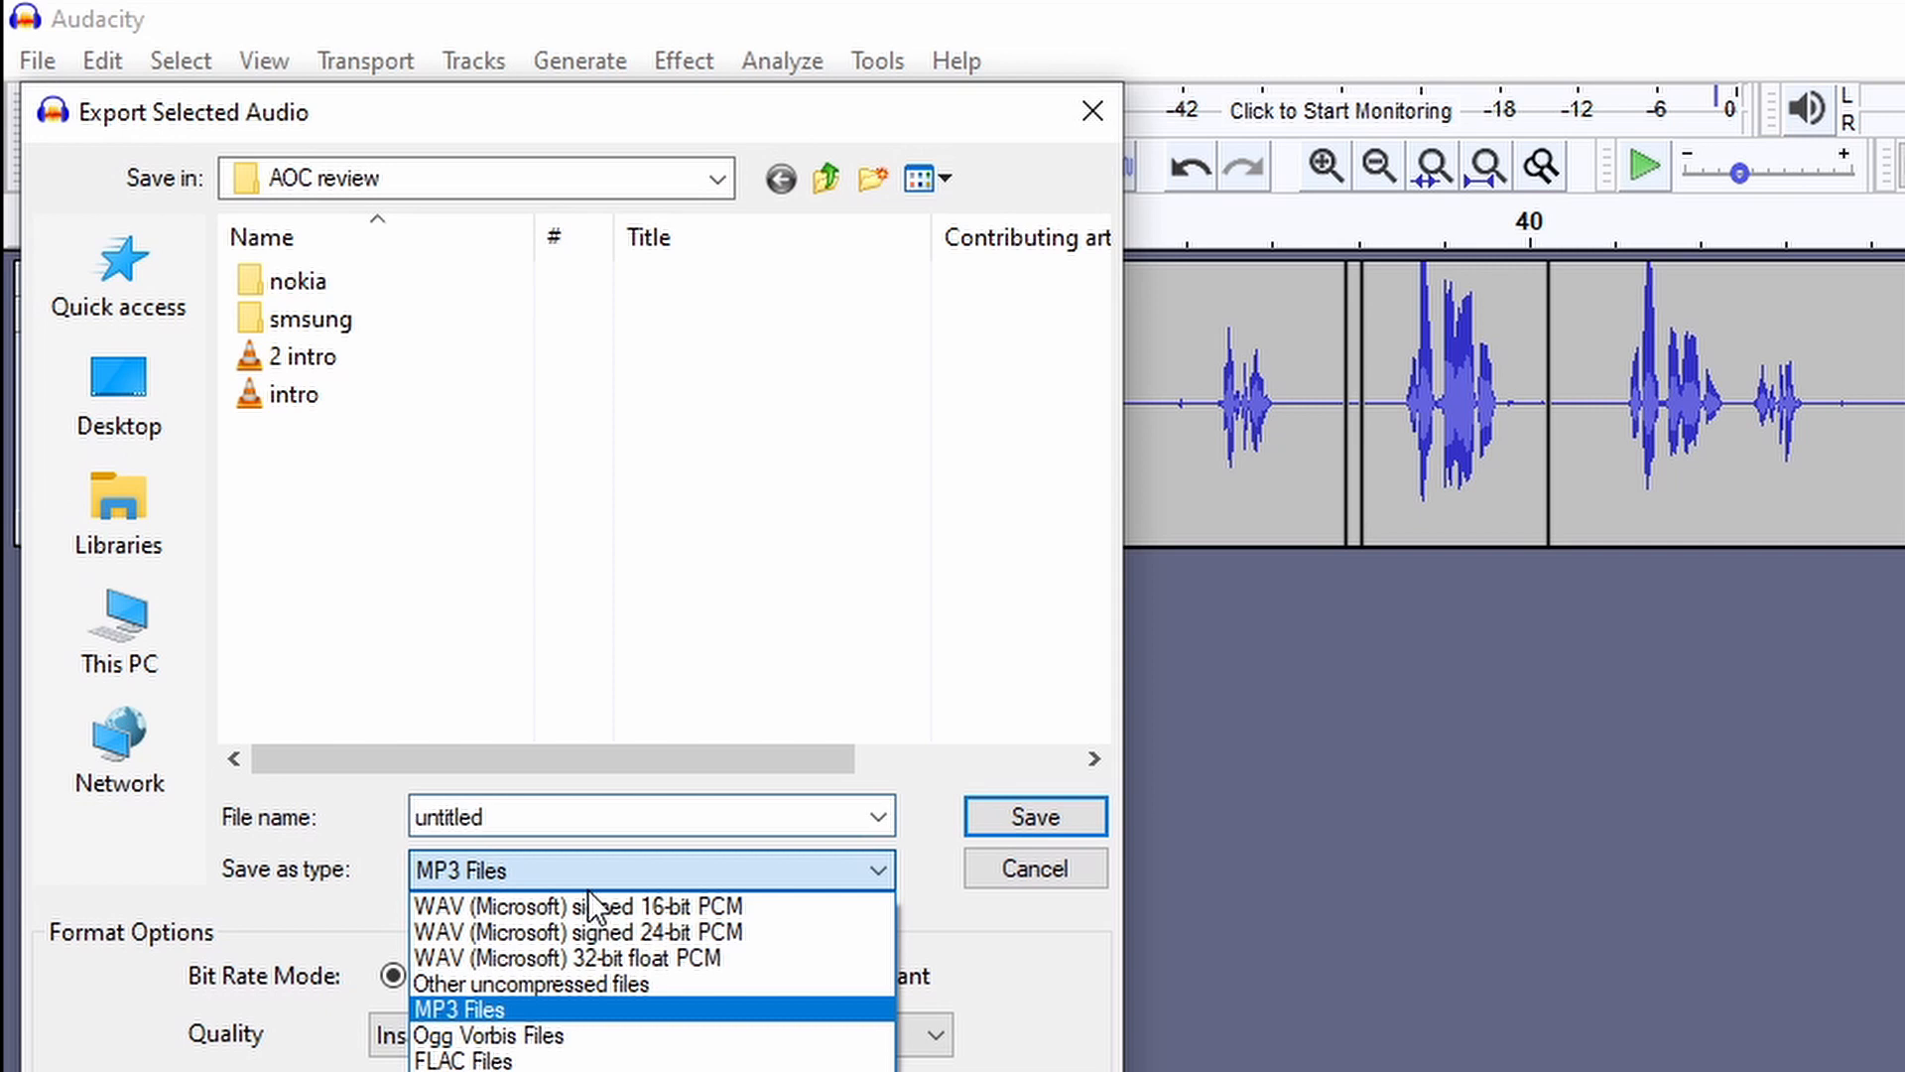
left_click(460, 1010)
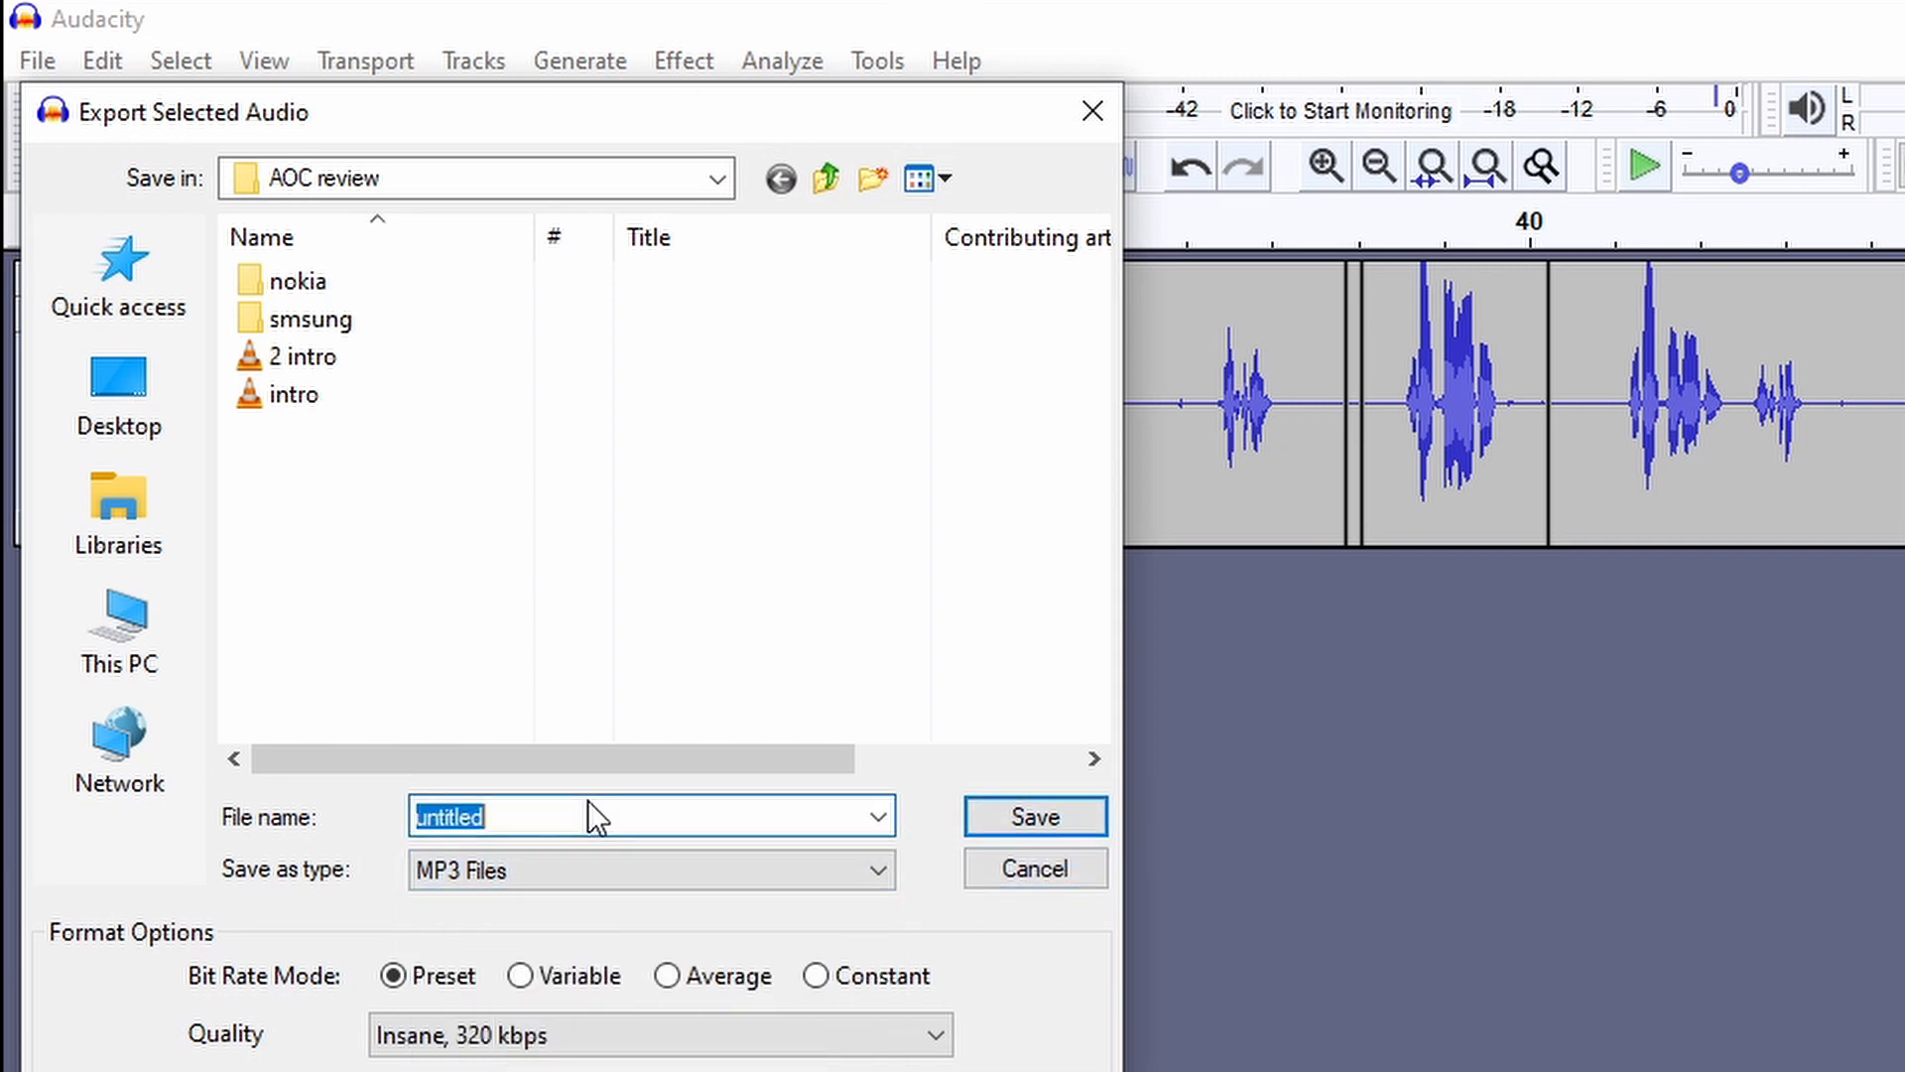
type("my audio")
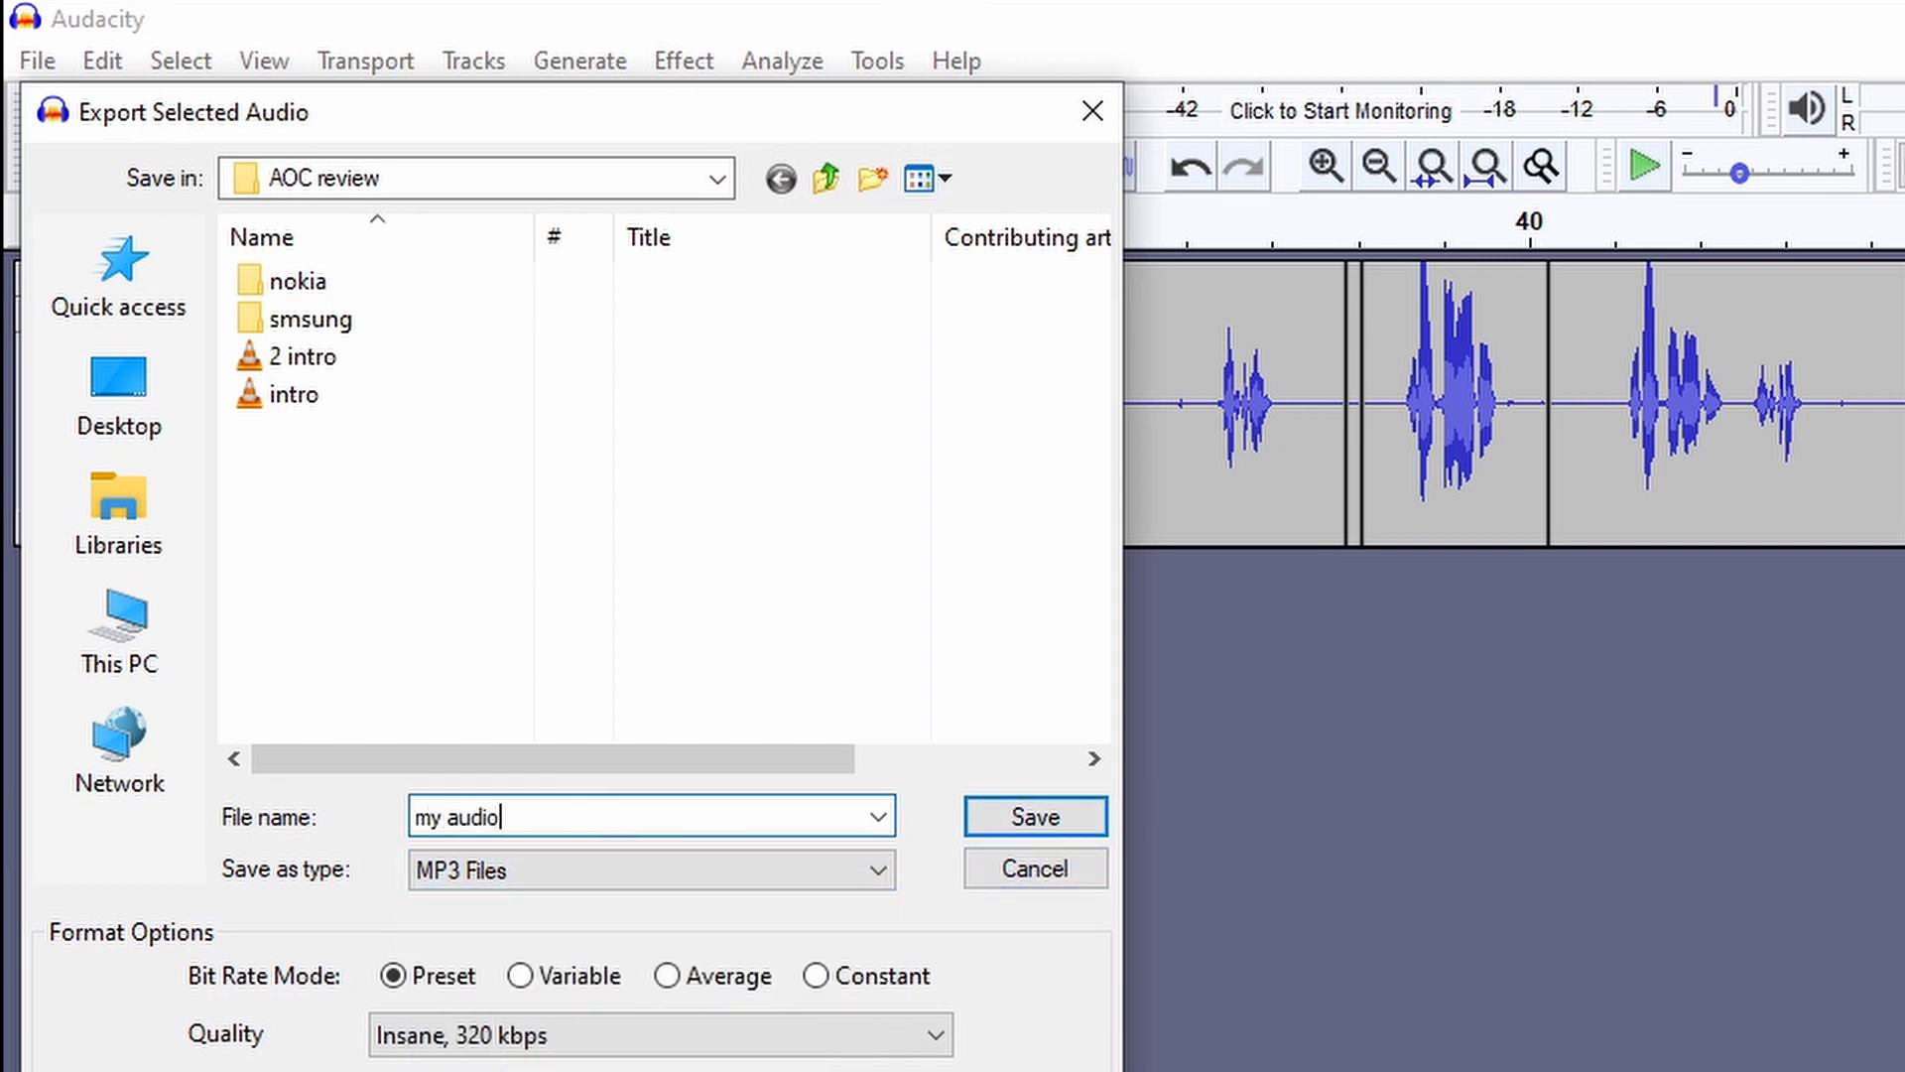
type("file 1")
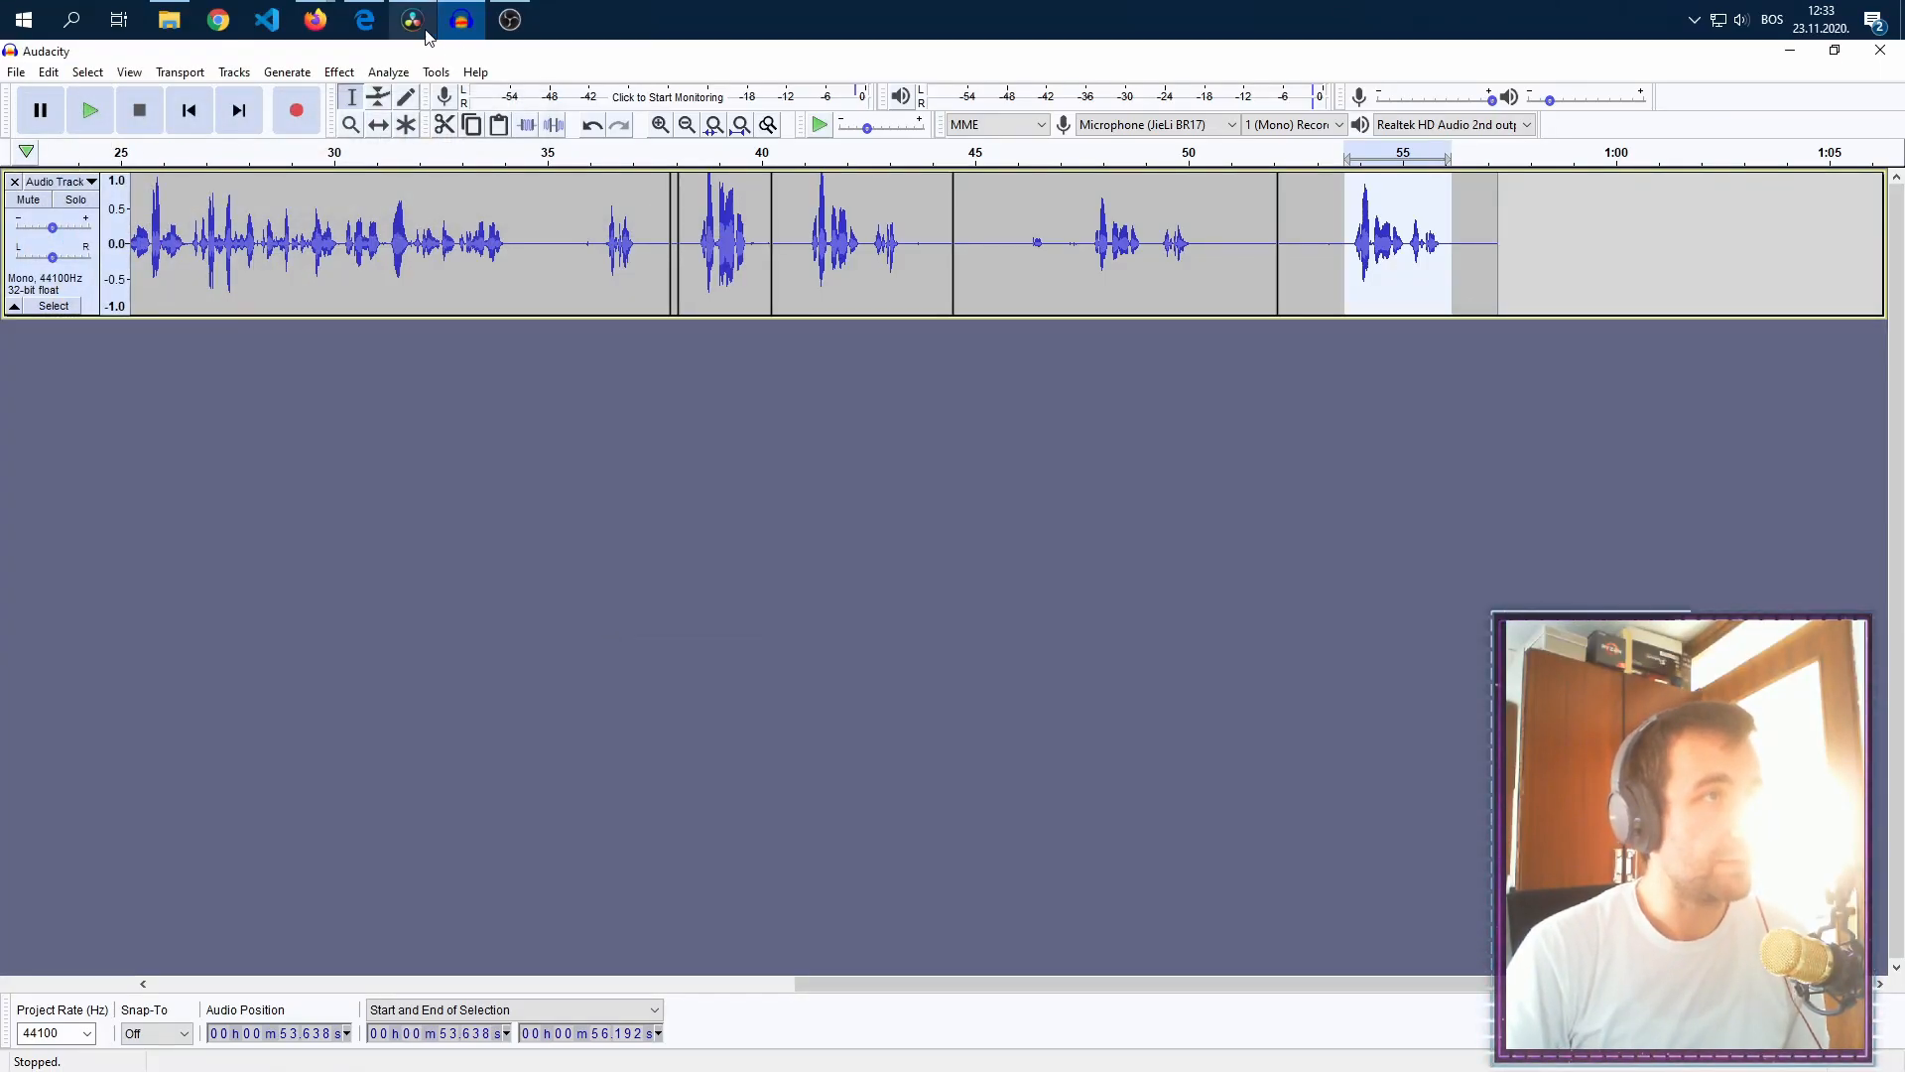
left_click(412, 21)
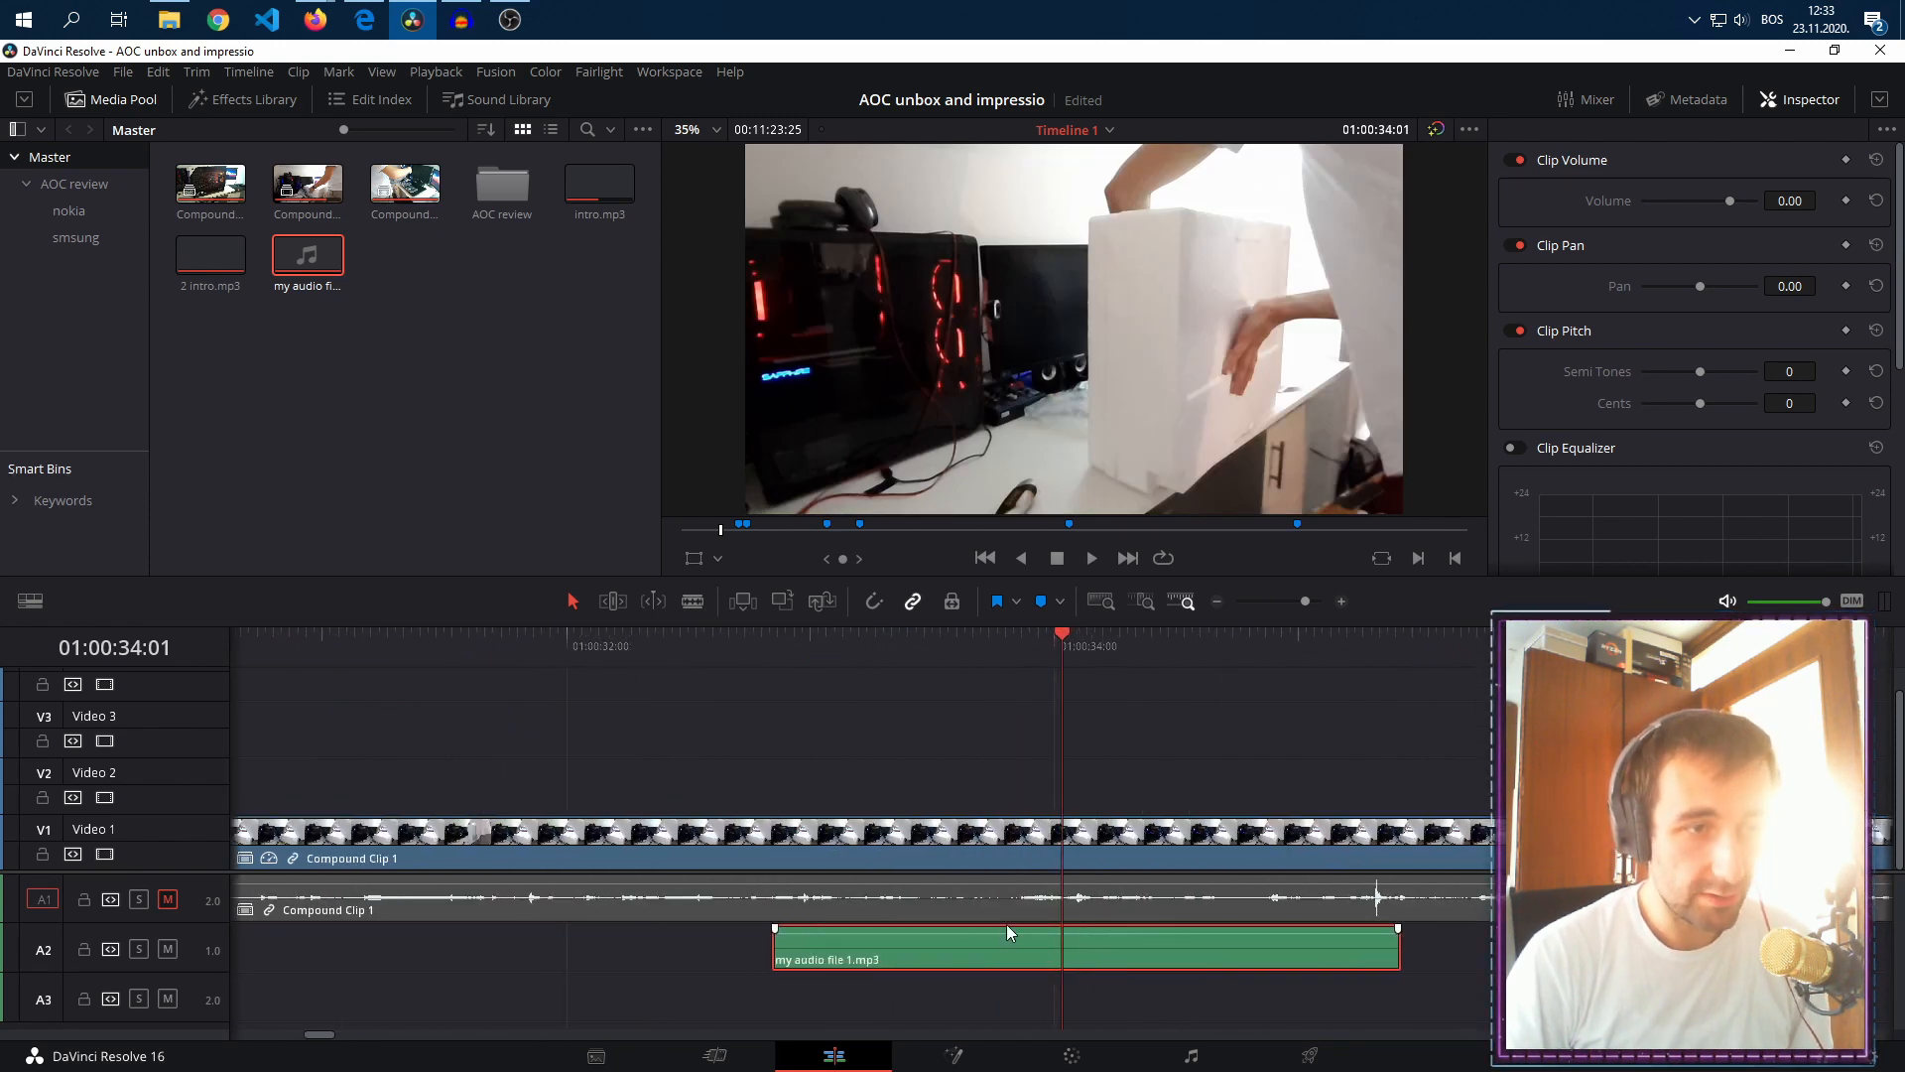
Step: Put 'my audio file 1.mp3' on the Audio 2 track and make the audio track taller
left_click(29, 601)
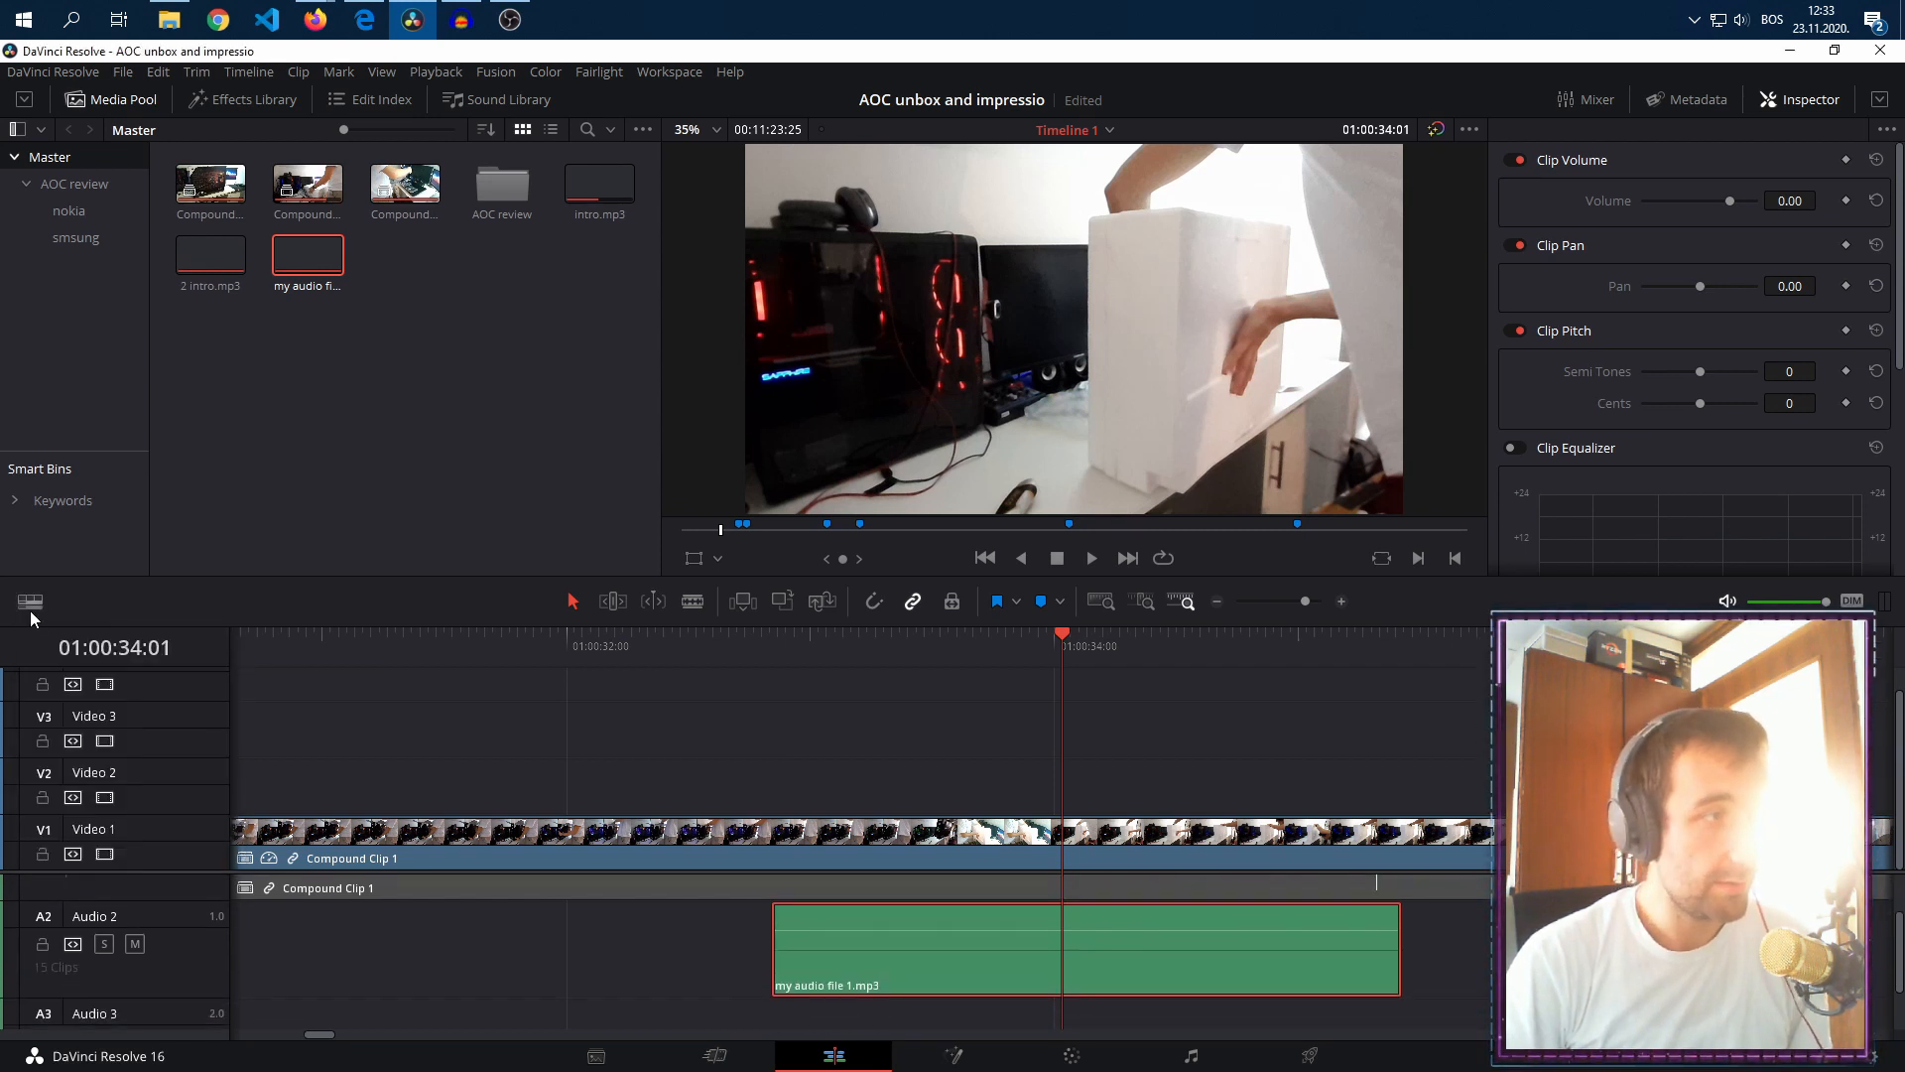
left_click(29, 601)
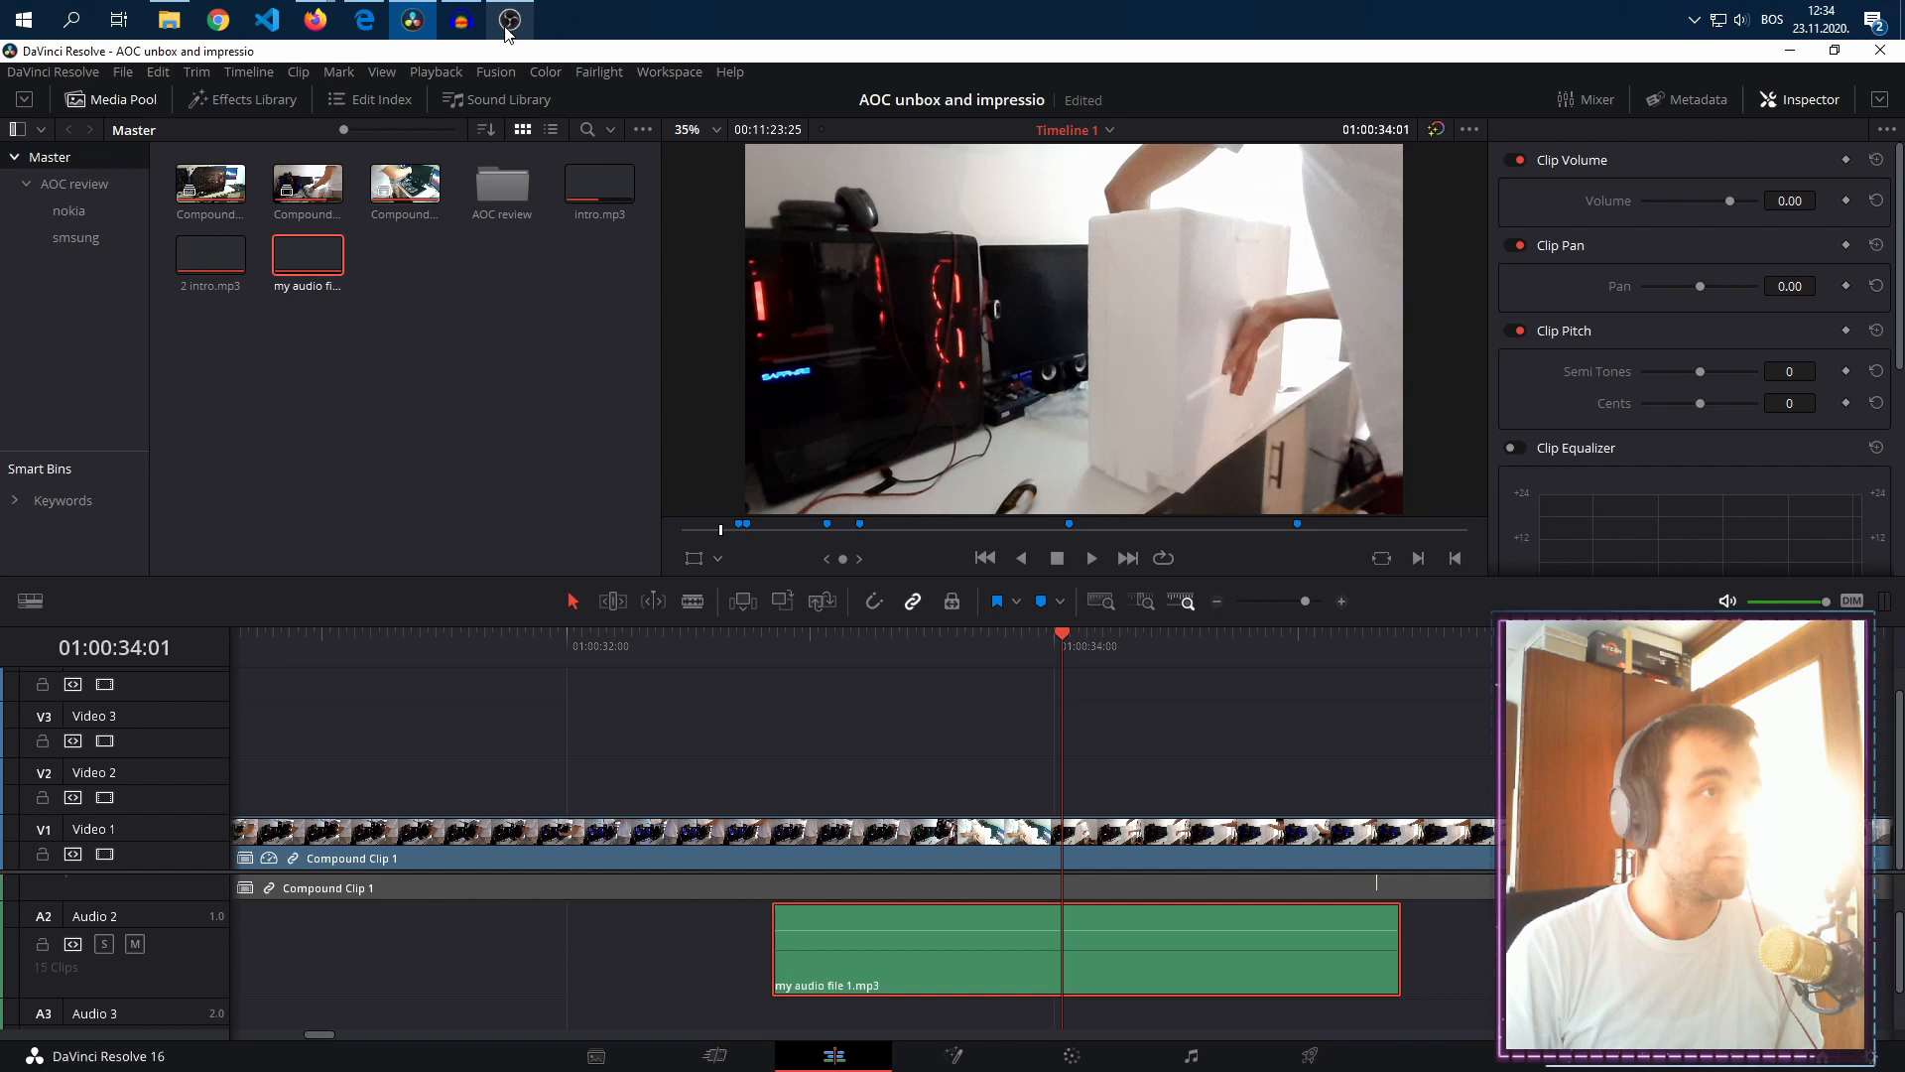
Step: Return to Audacity and open the File menu's export commands for the selection again
left_click(460, 20)
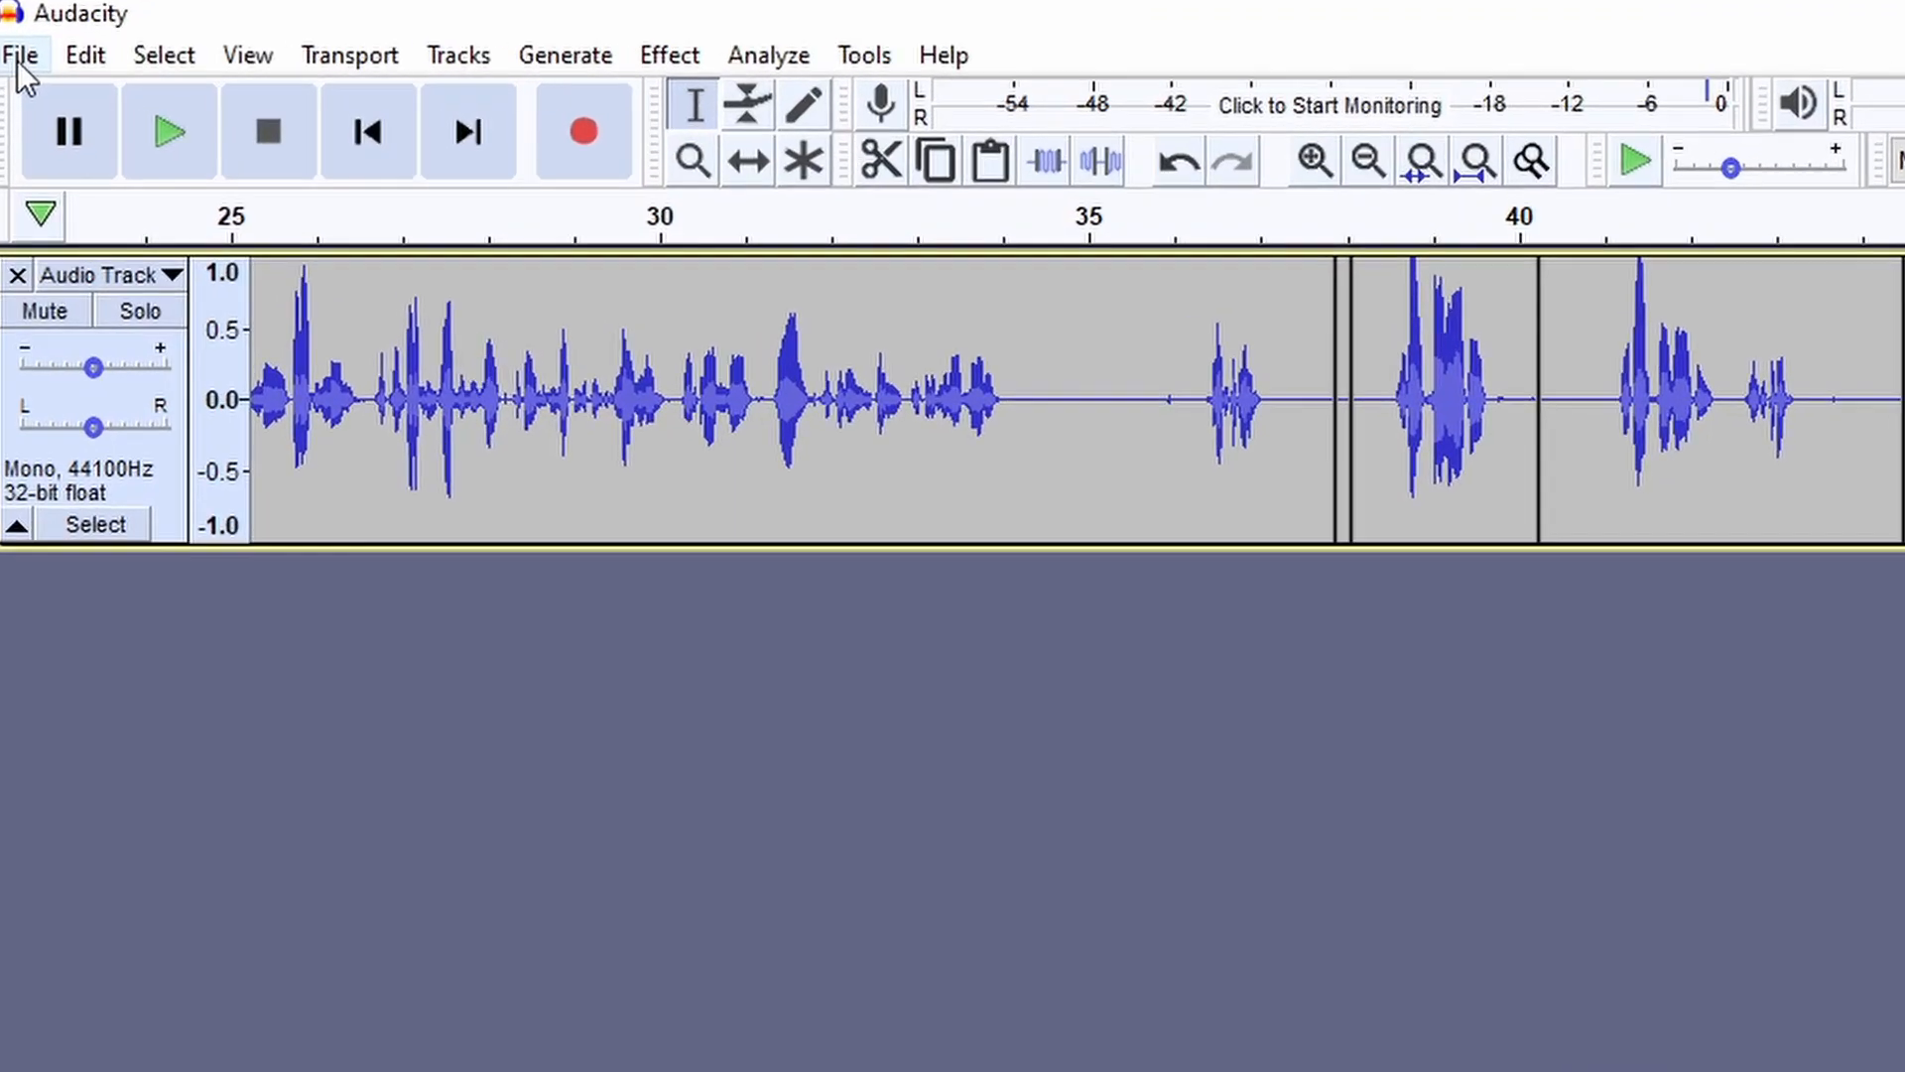
left_click(23, 55)
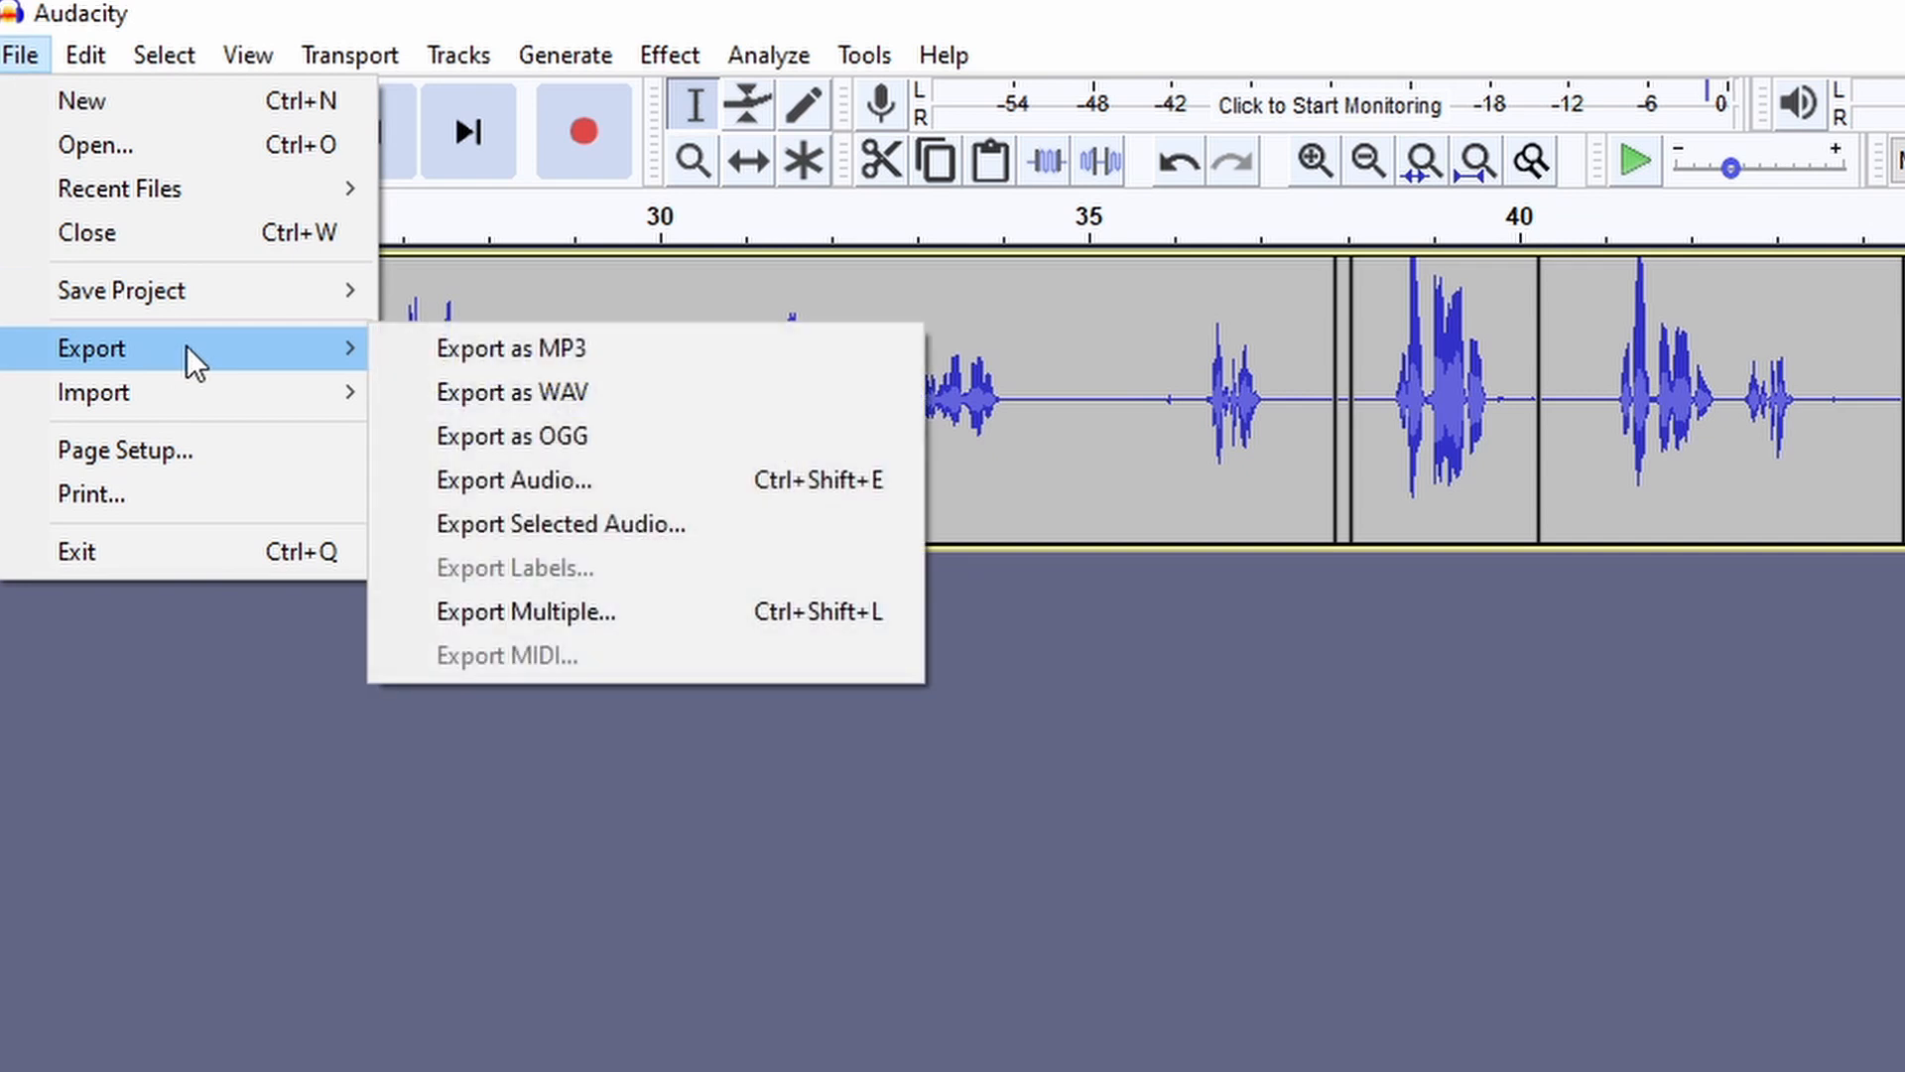
mouse_move(510, 391)
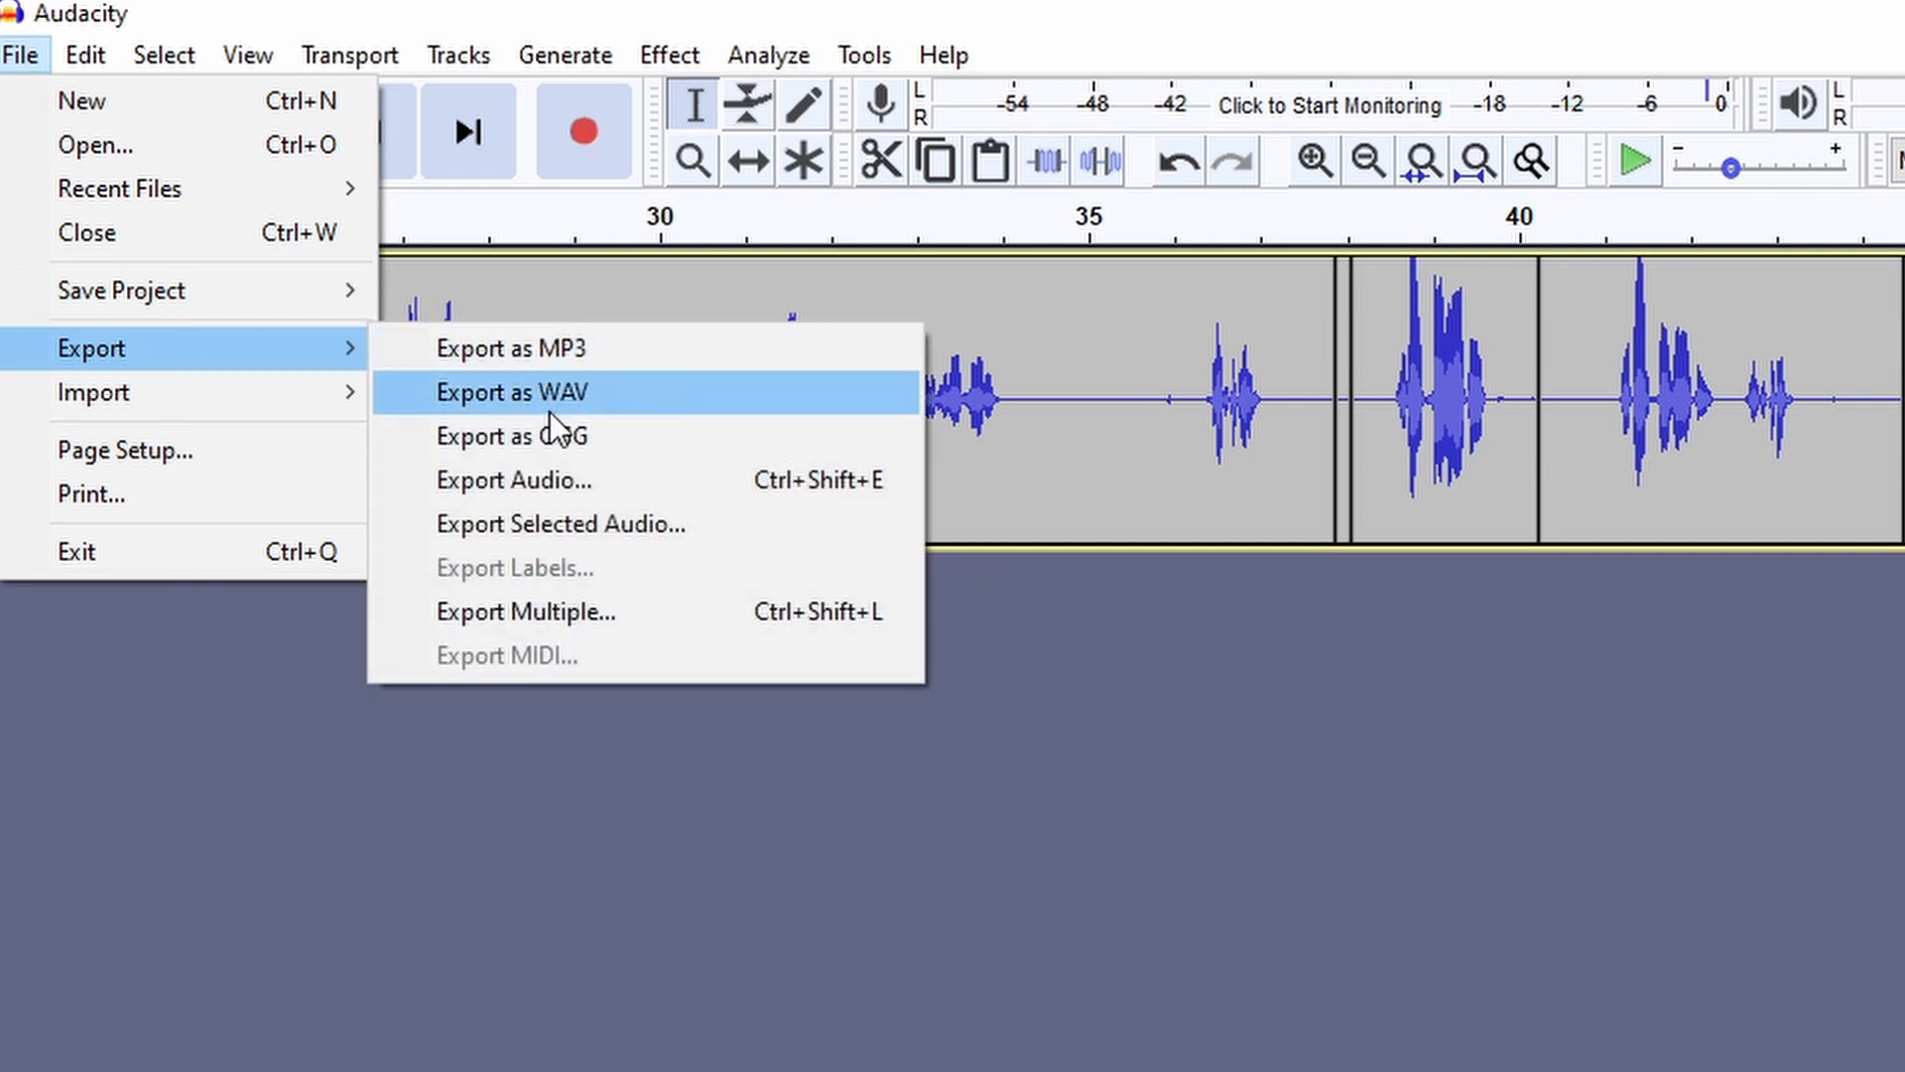
mouse_move(596, 427)
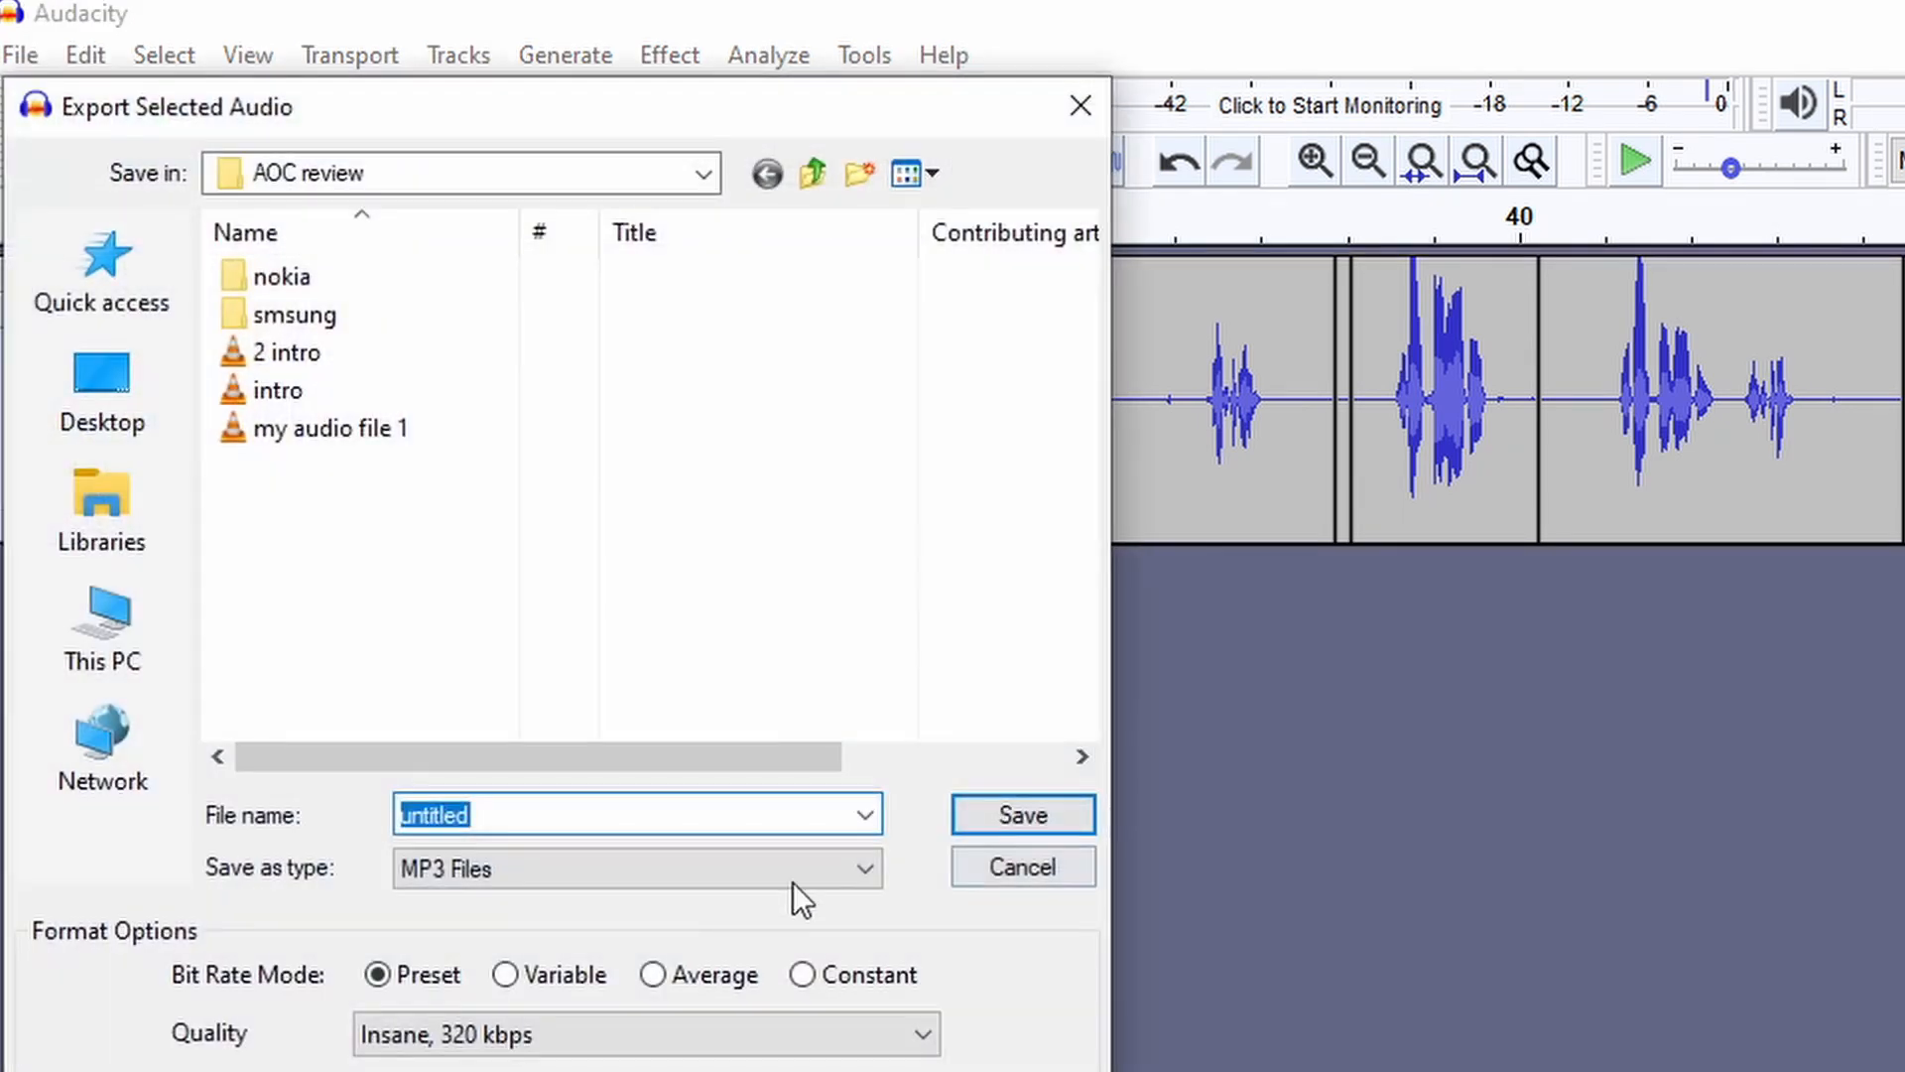
Step: Save the selection as a 32-bit float PCM WAV named 'my audio file', keeping metadata unchanged
left_click(632, 867)
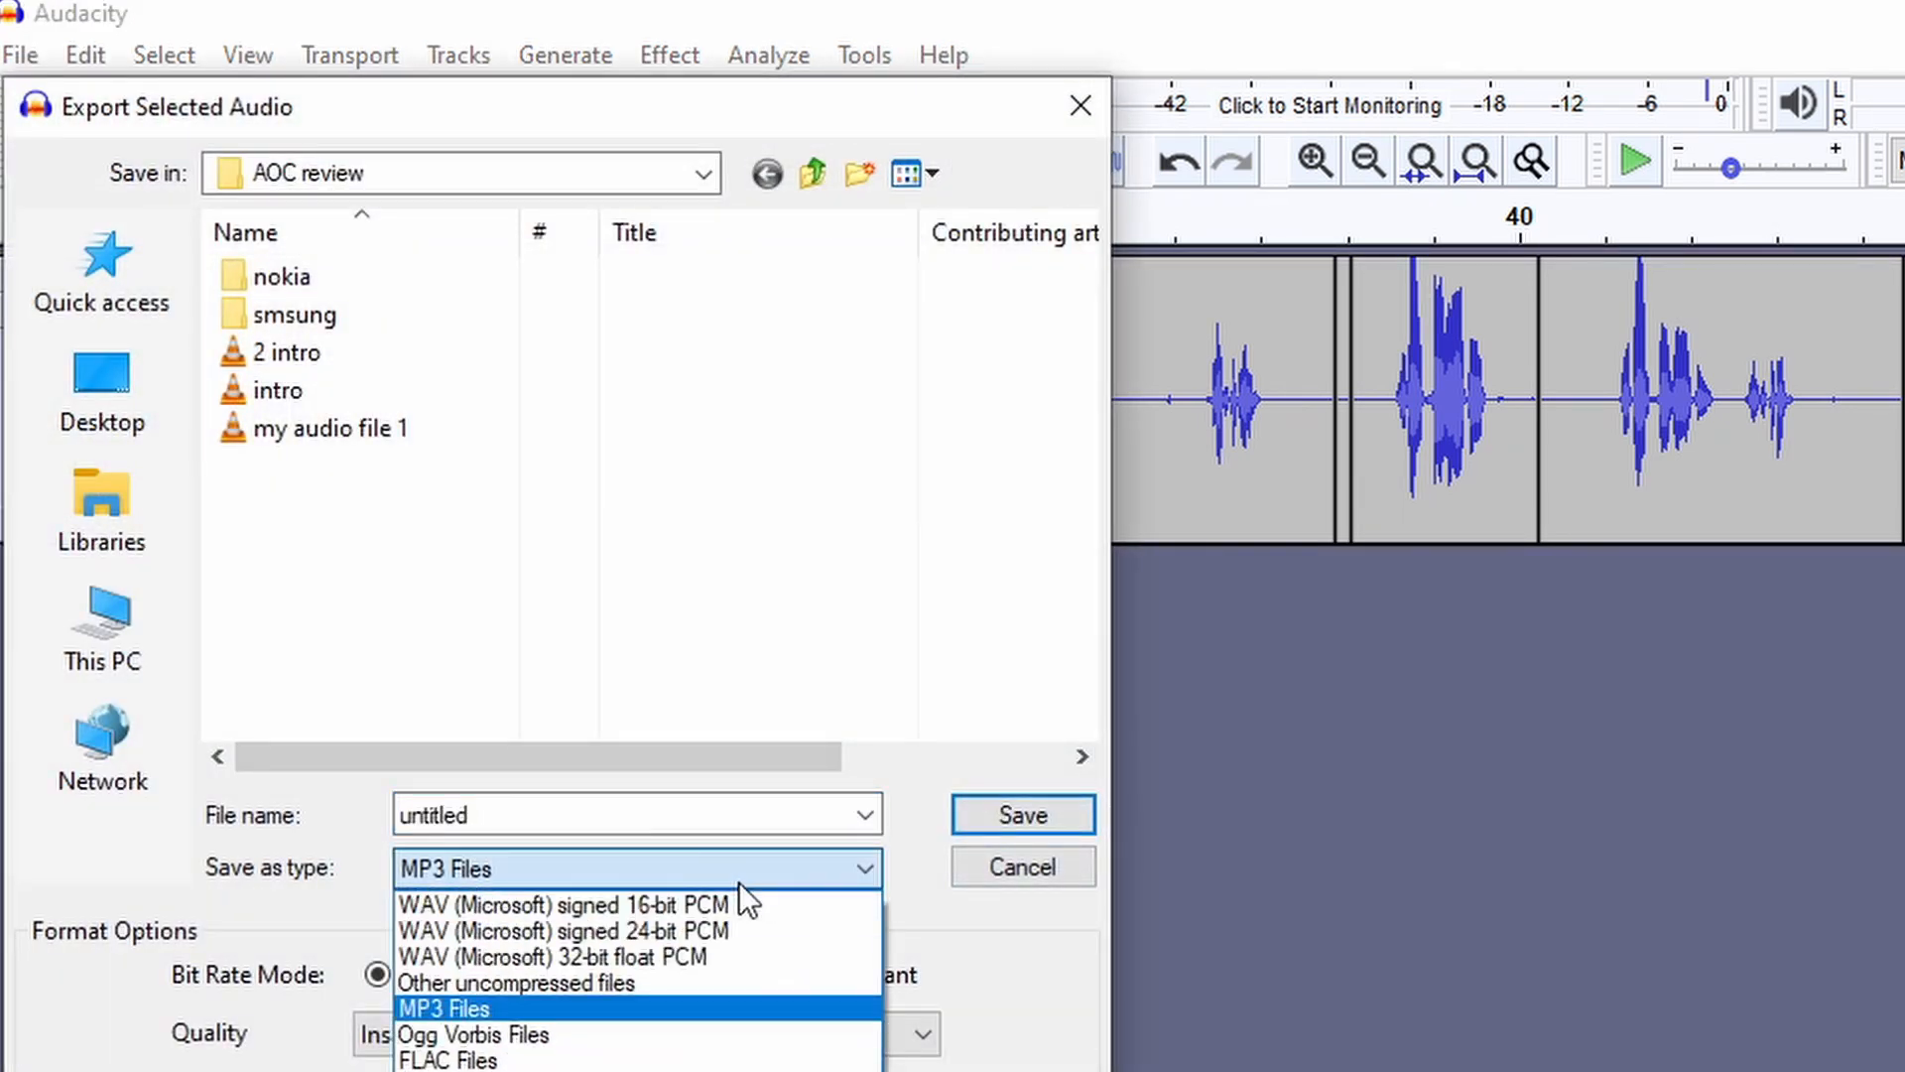
mouse_move(584, 904)
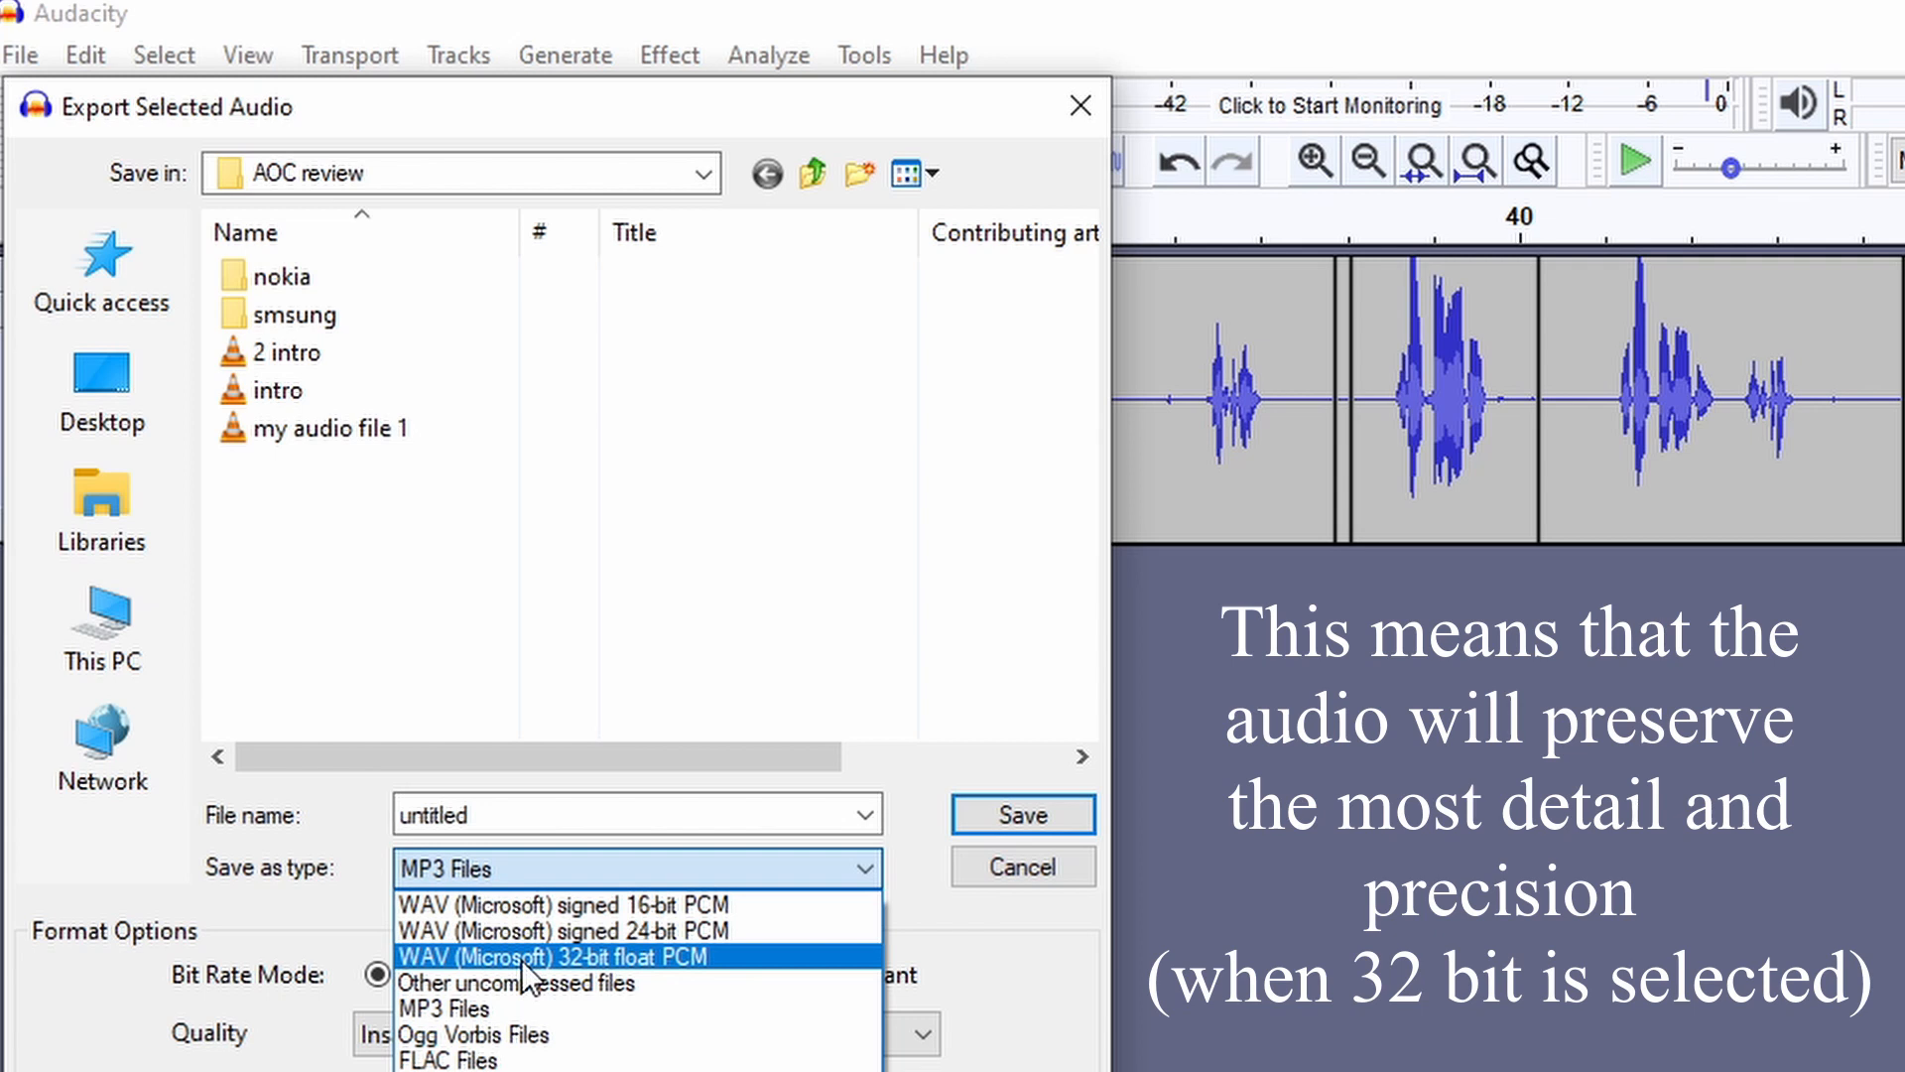
left_click(553, 956)
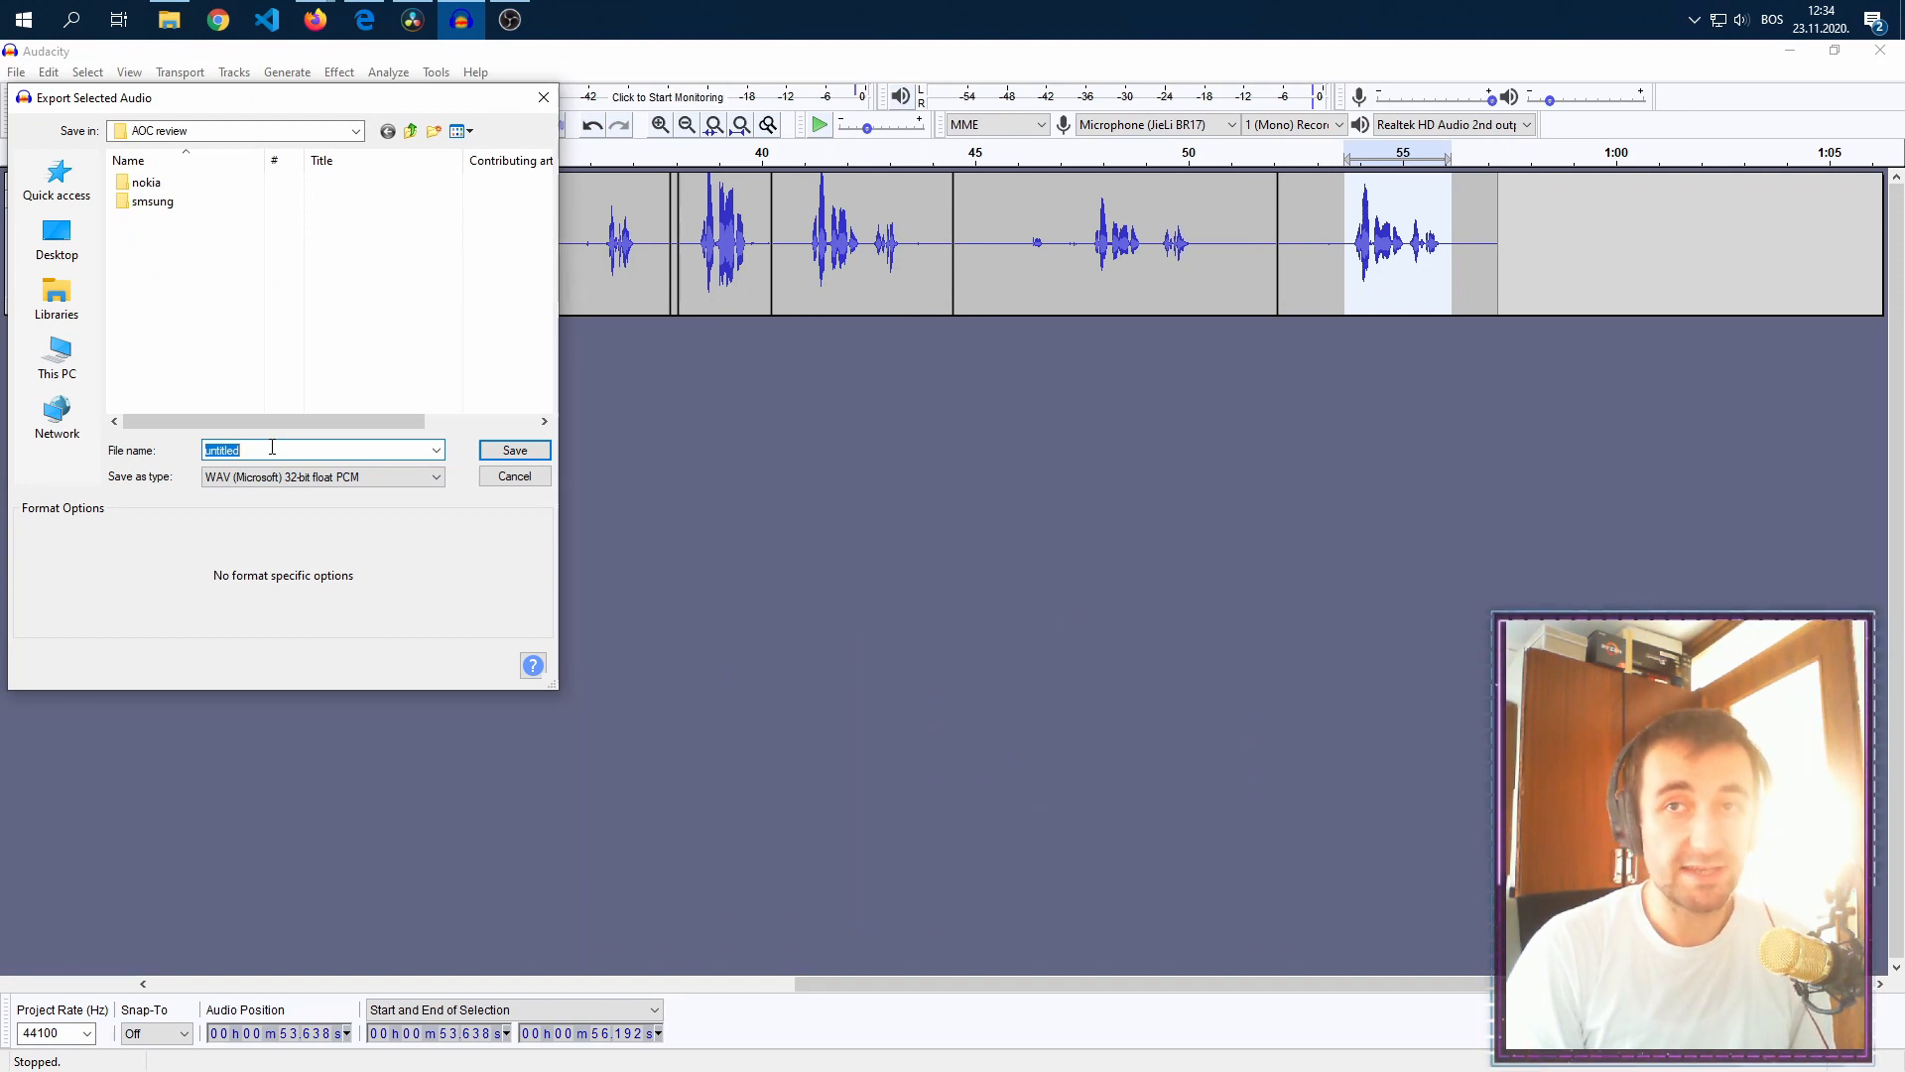
type("my audio file")
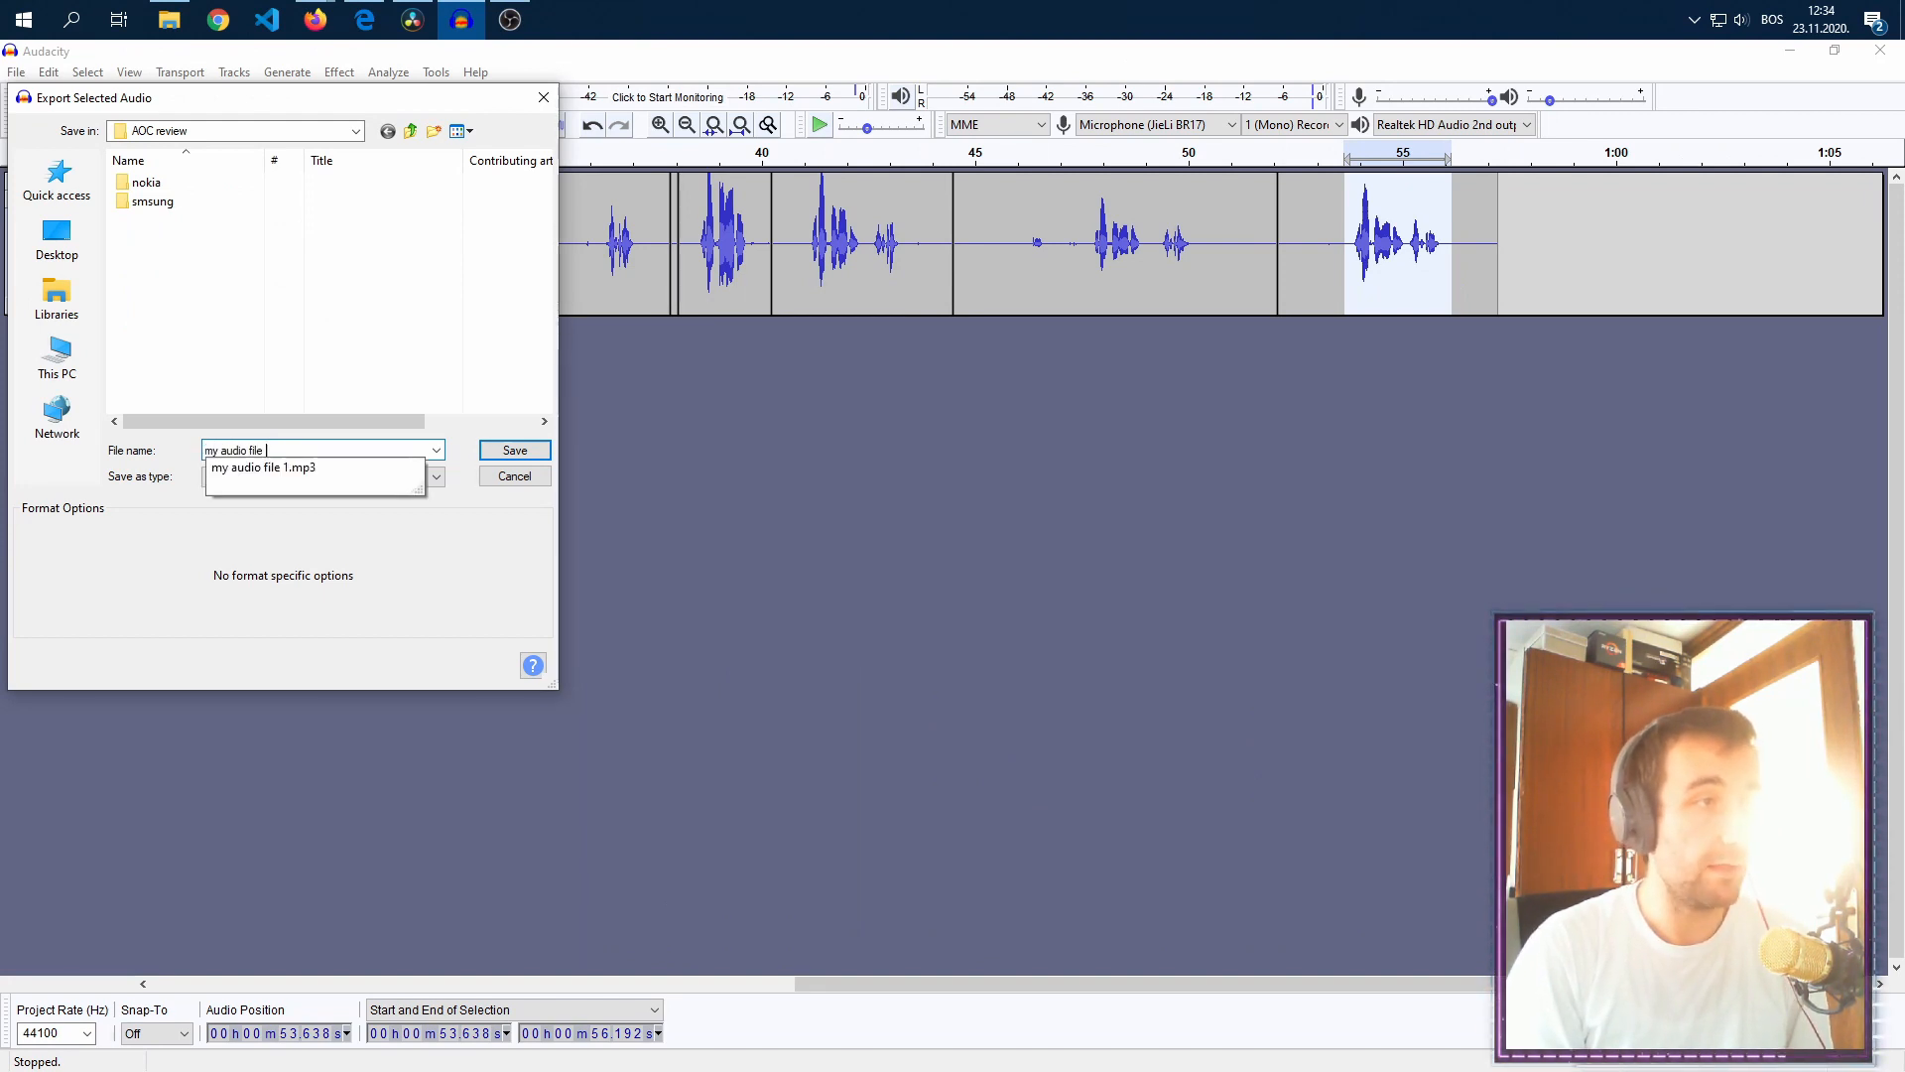
left_click(513, 450)
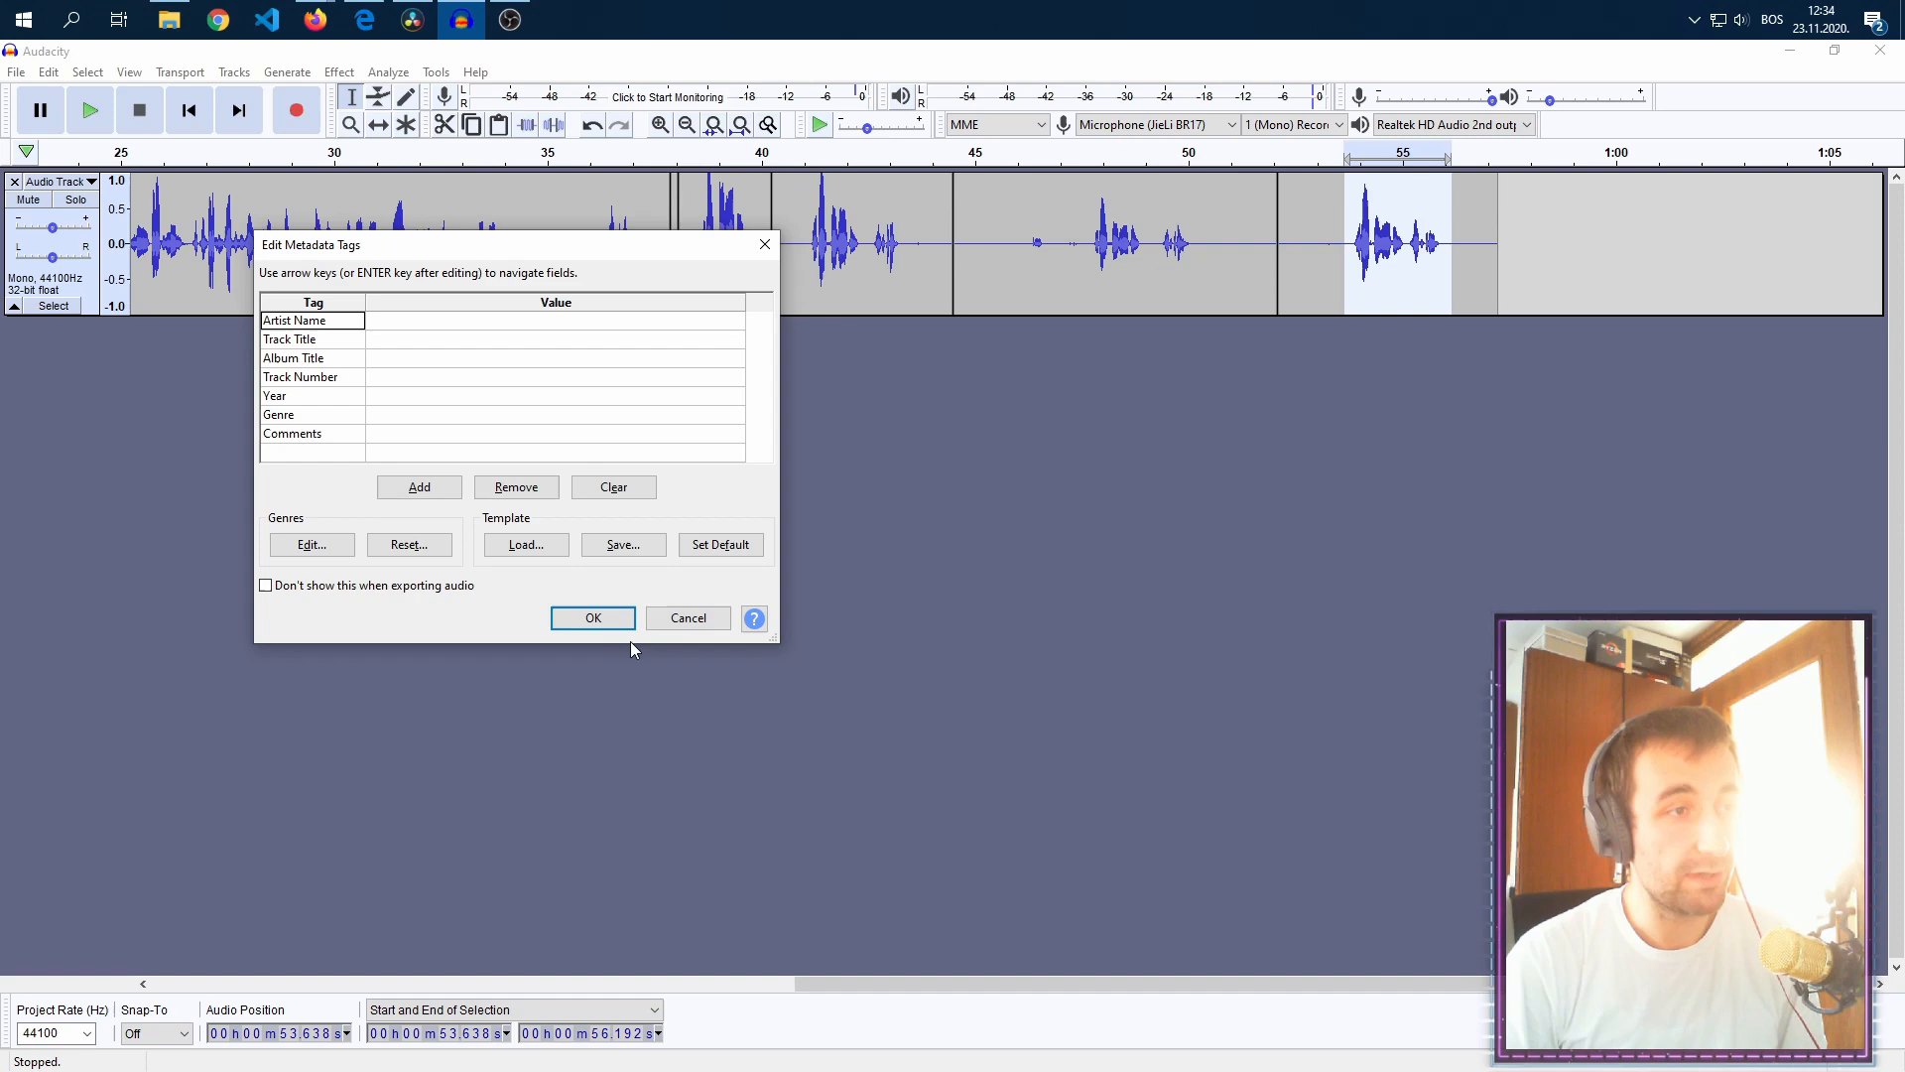
left_click(594, 617)
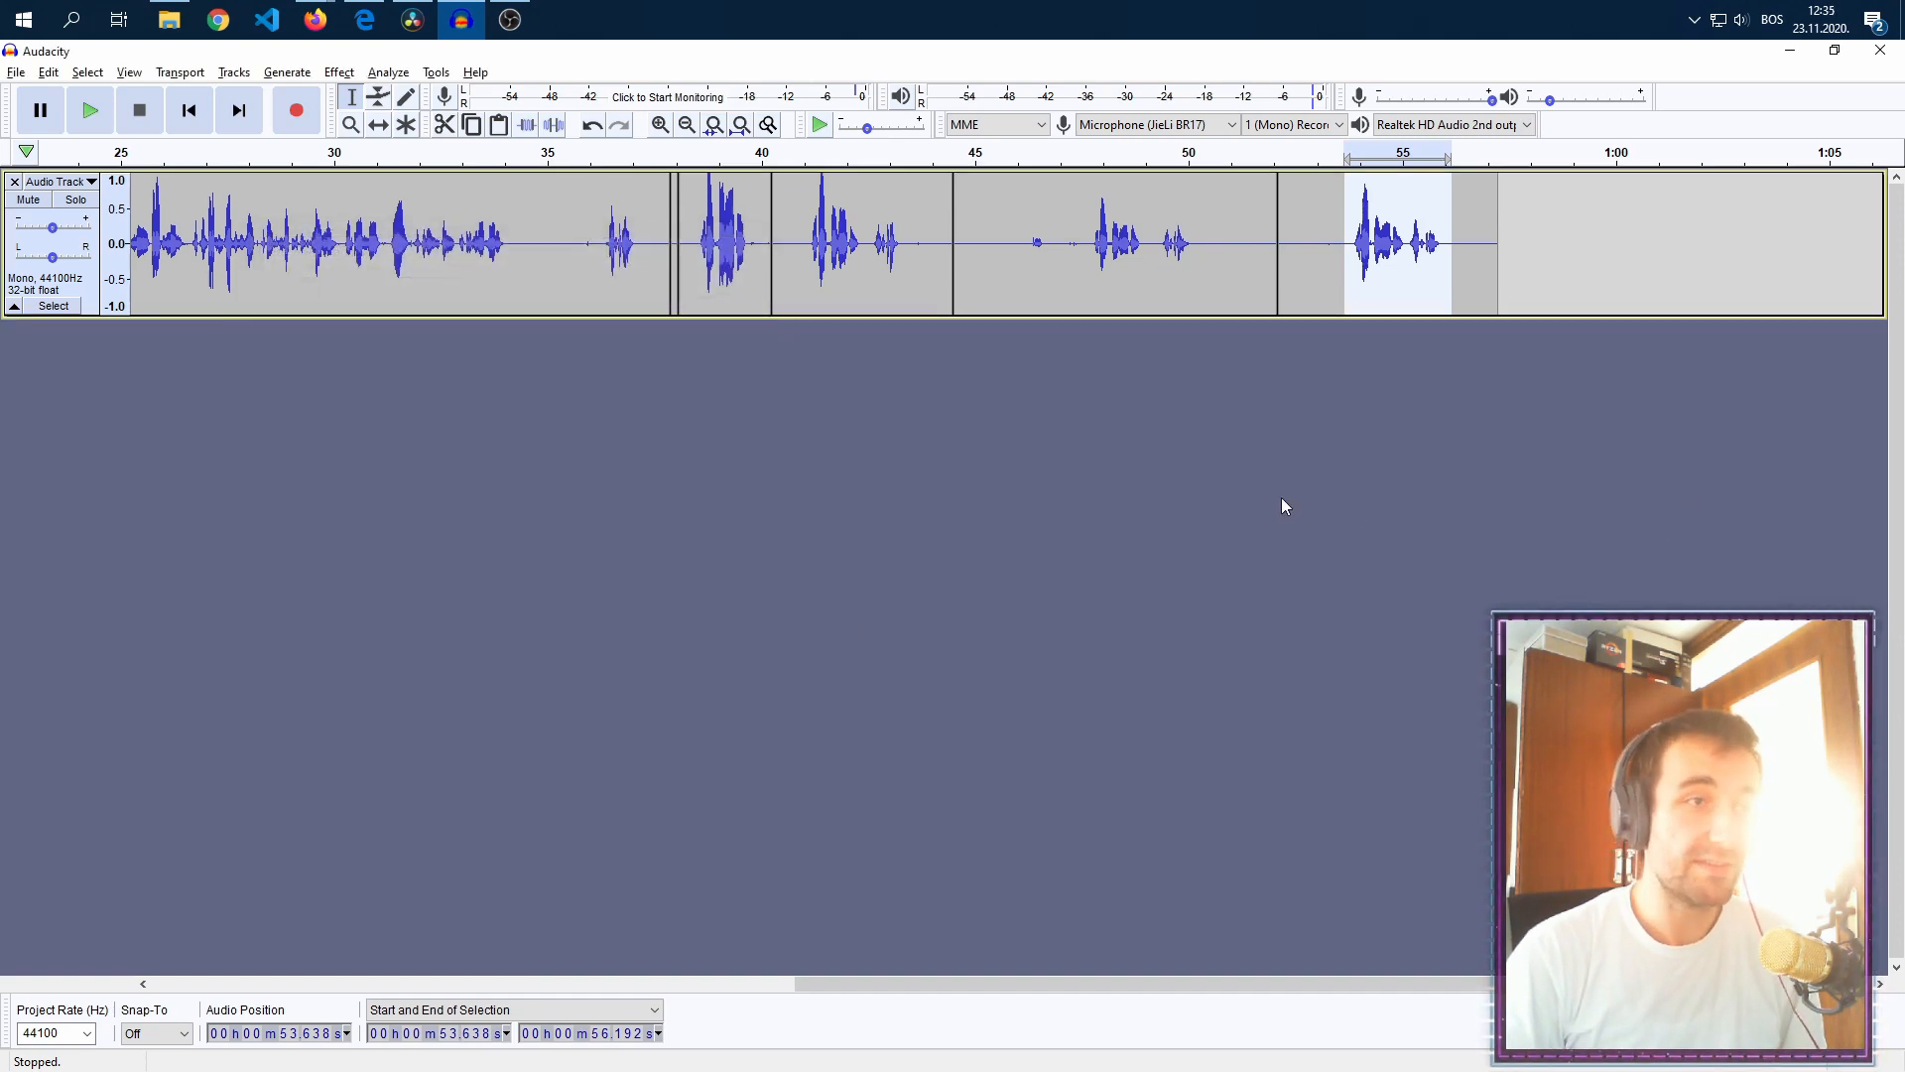
Step: In Resolve, play the timeline to compare 'my audio file 2.wav' beside the MP3
left_click(411, 21)
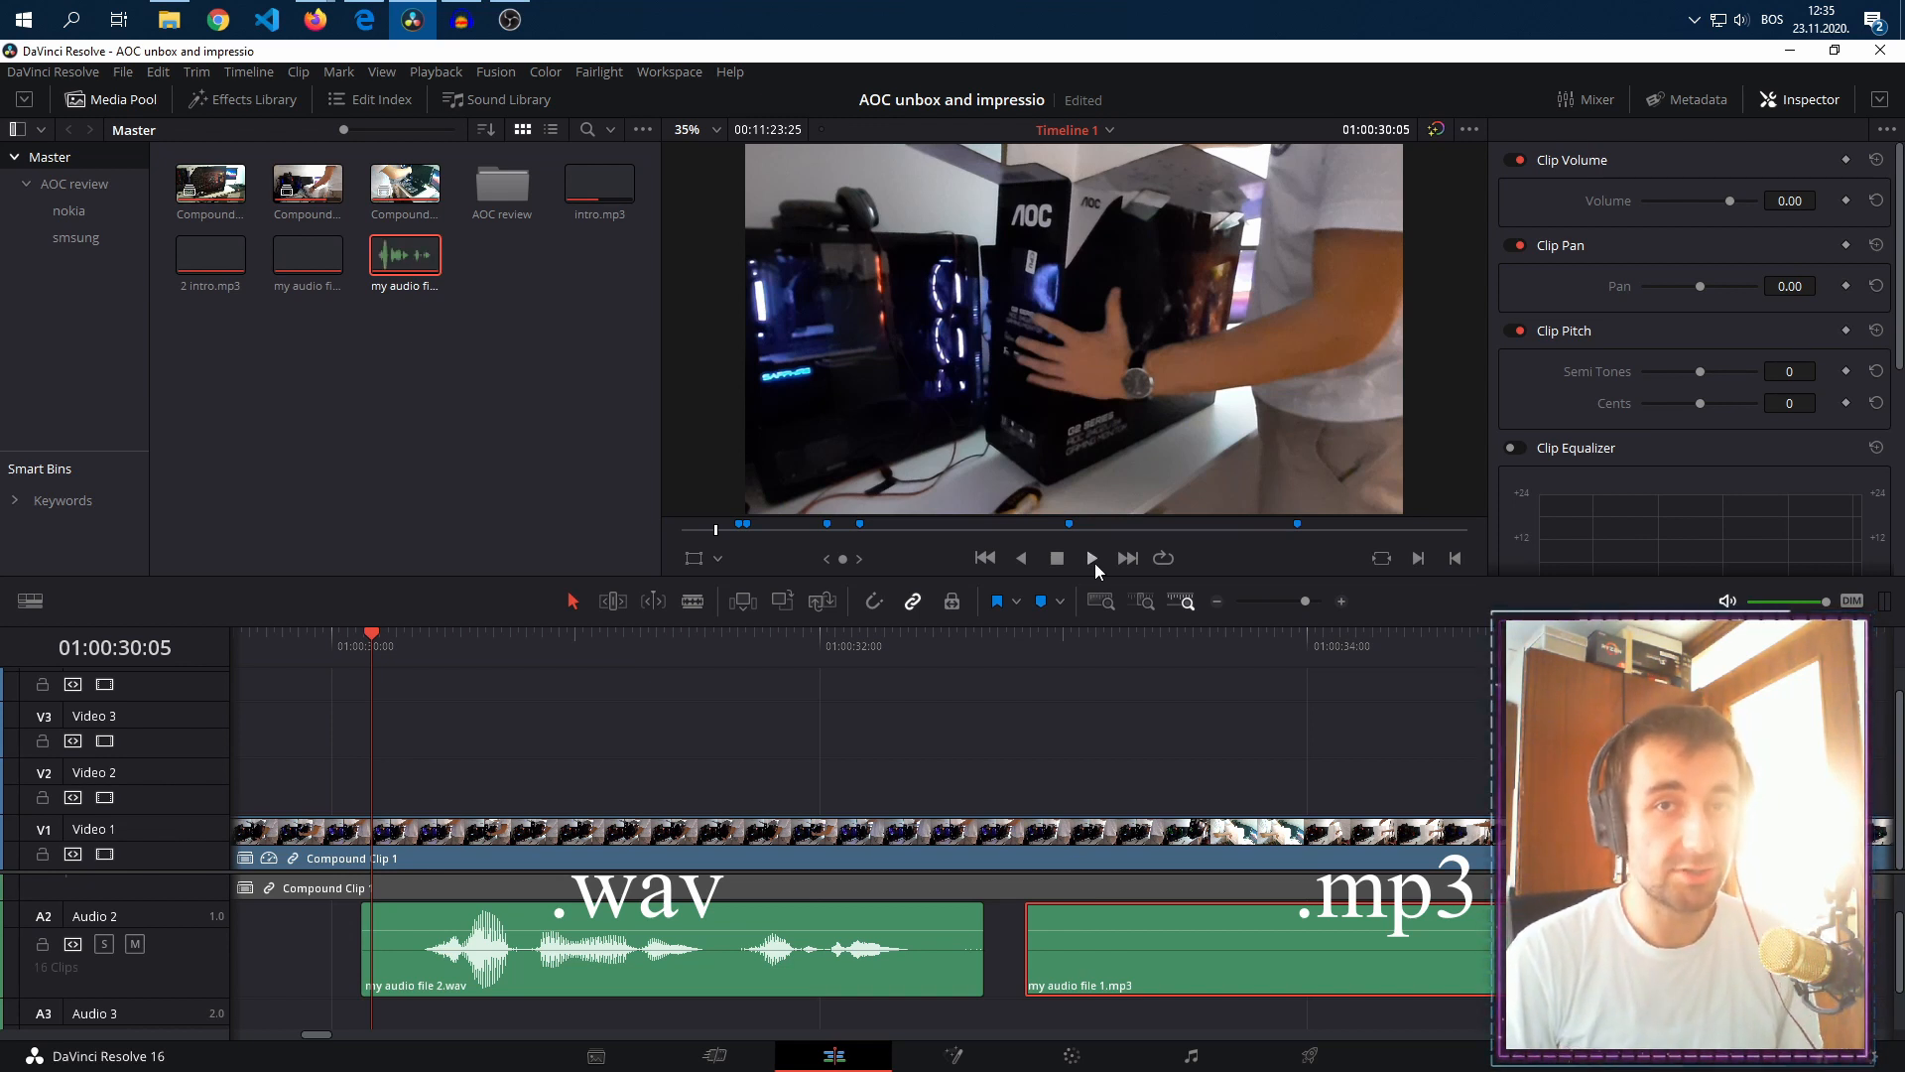
left_click(1090, 558)
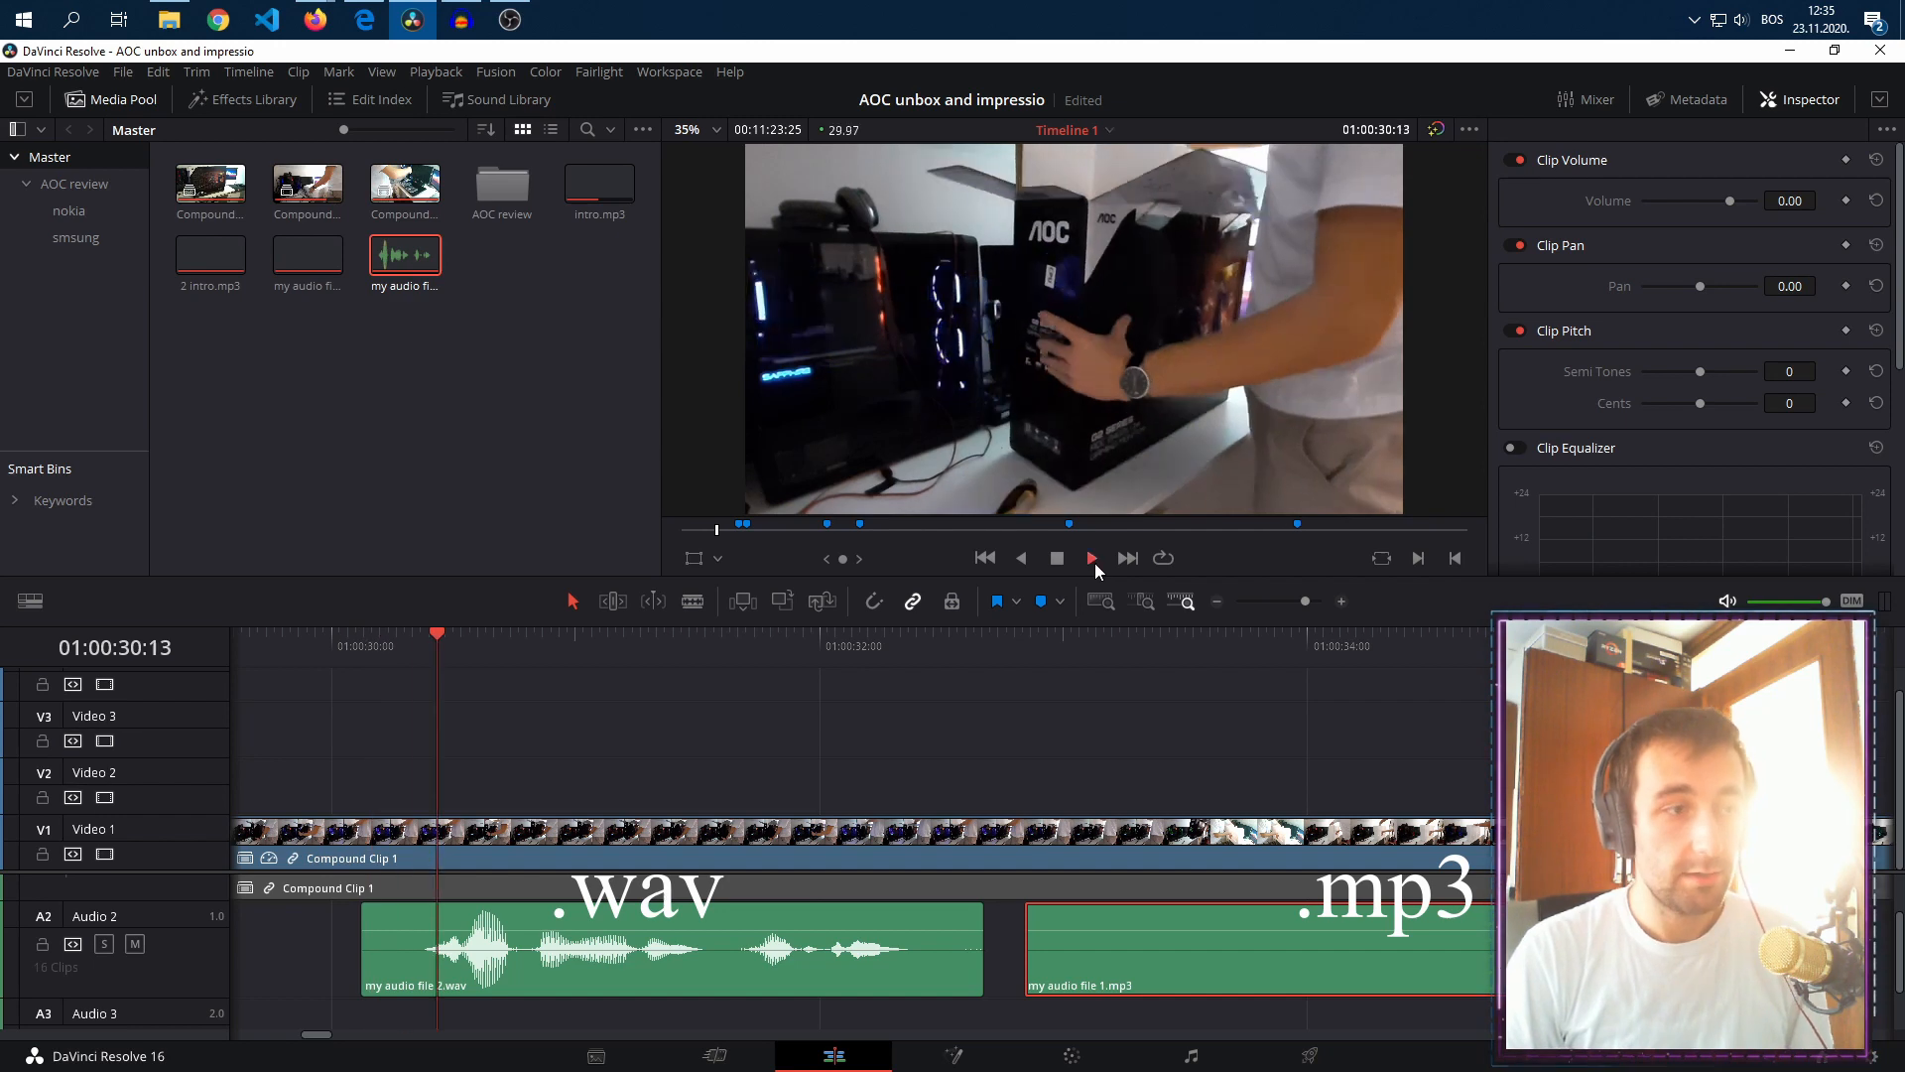
left_click(1089, 558)
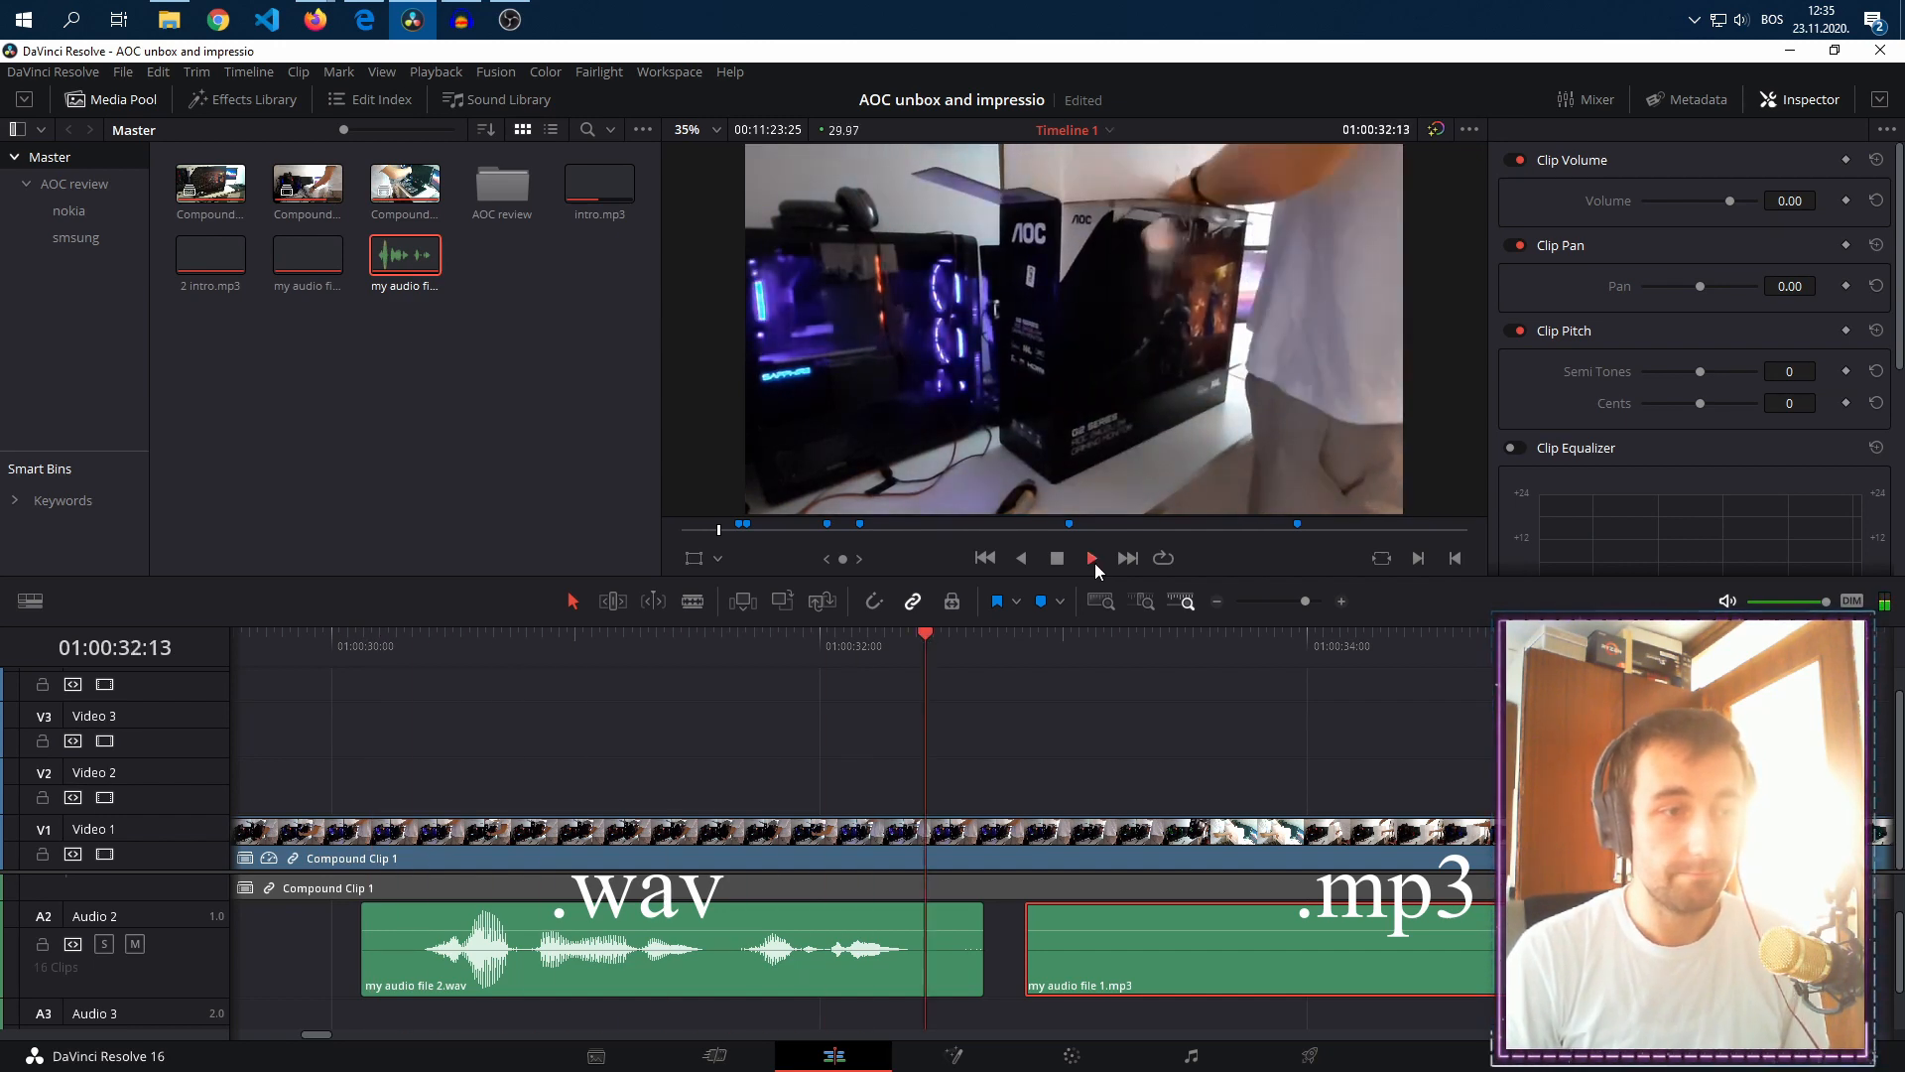
left_click(1089, 557)
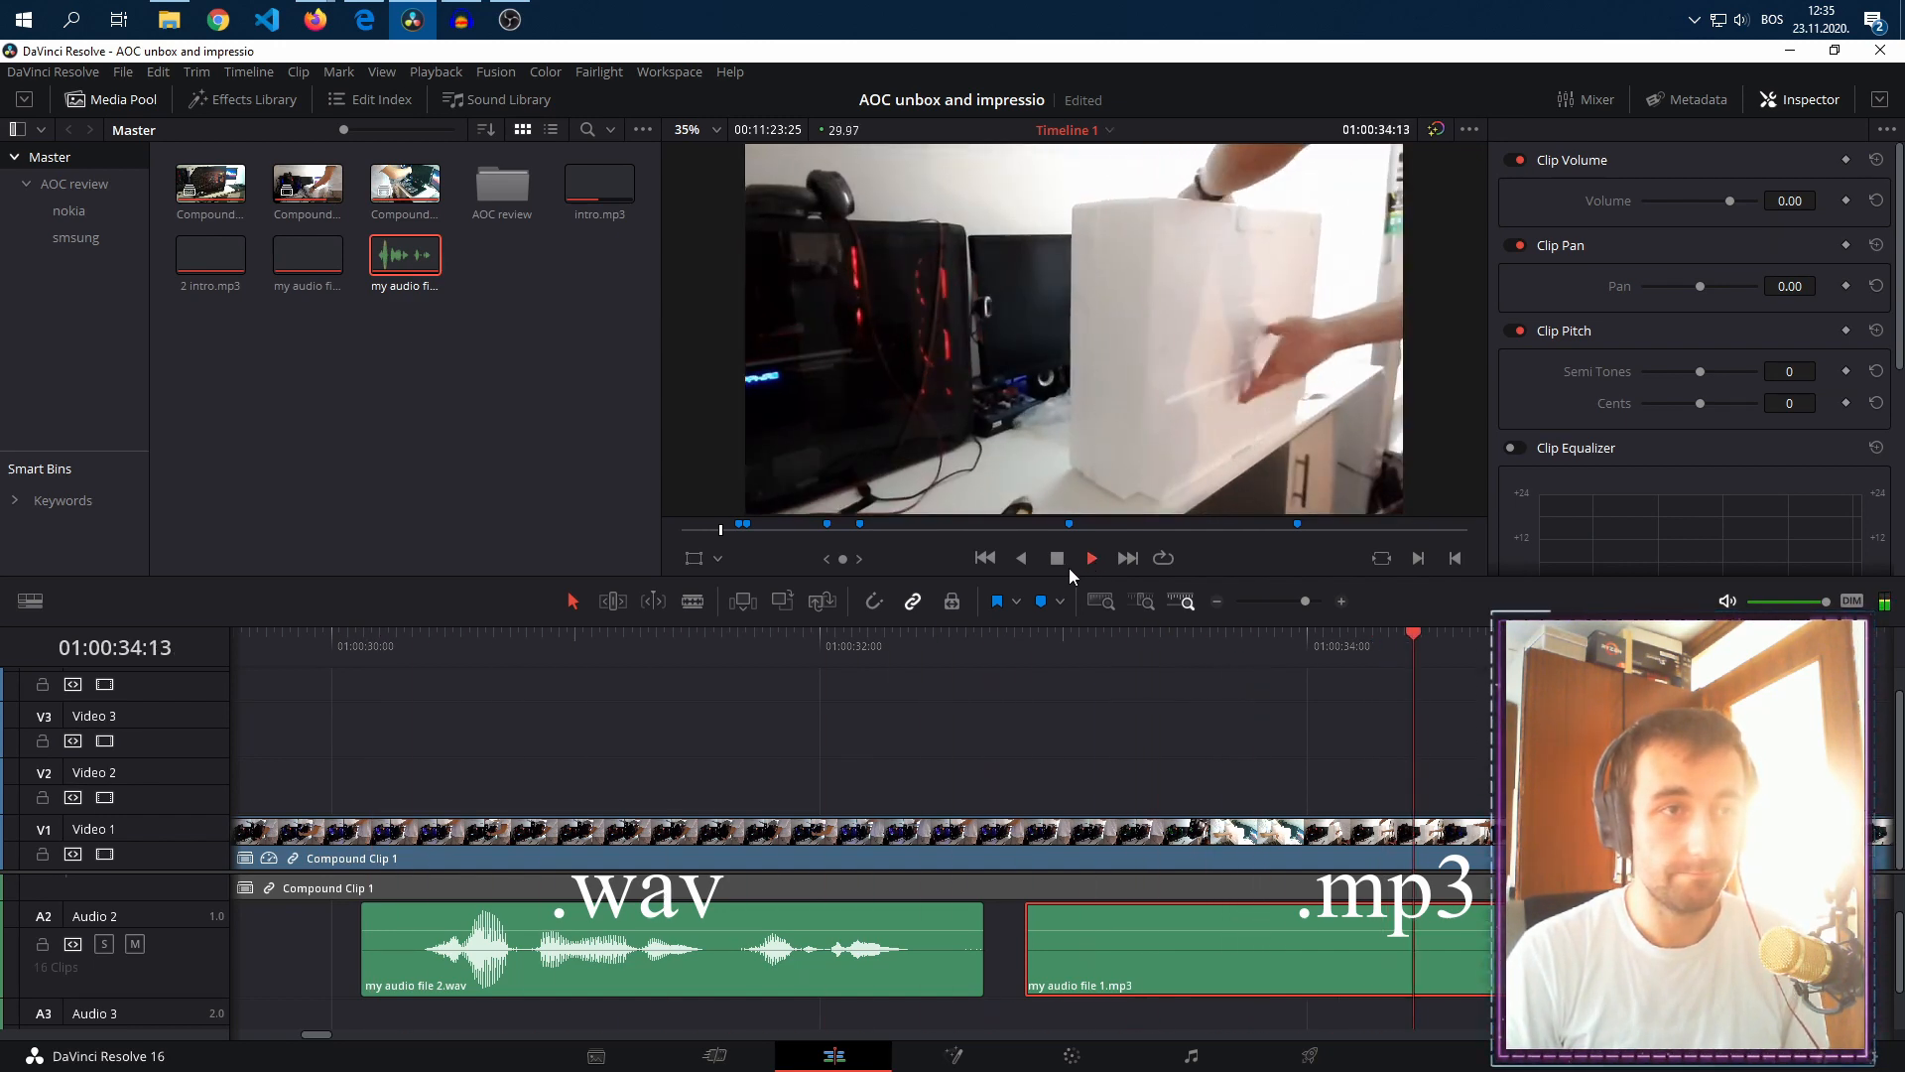